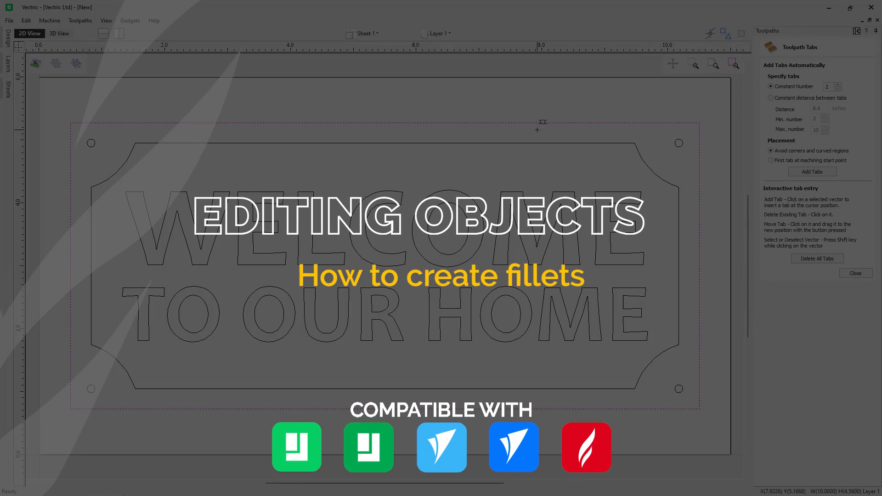
Start the Create Fillets tool, test a fillet on a corner and remove it again
click(58, 33)
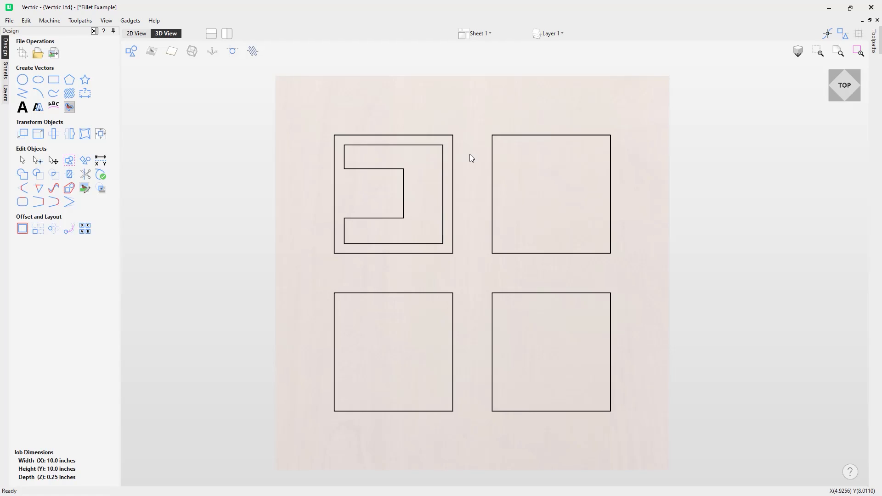
mouse_move(364, 318)
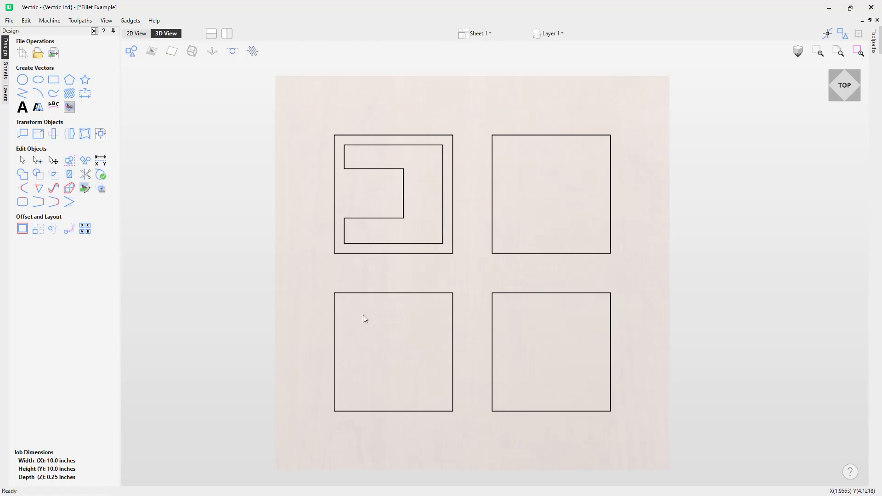
mouse_move(390, 234)
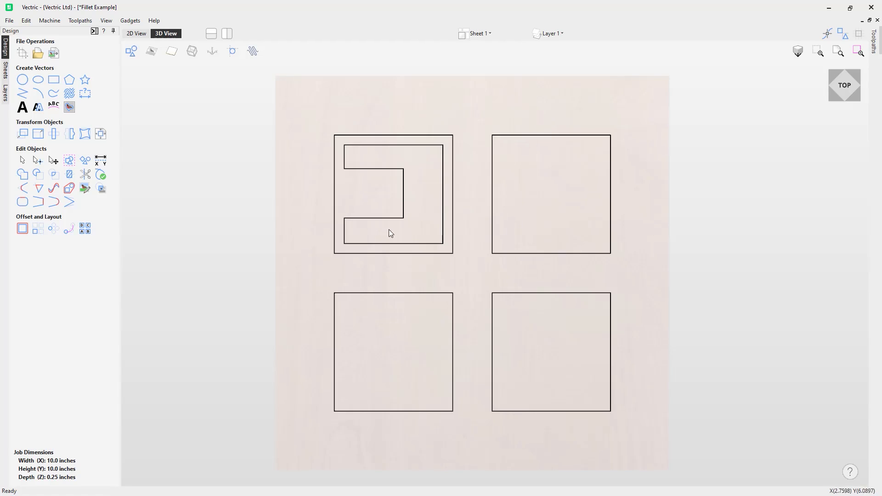
mouse_move(382, 210)
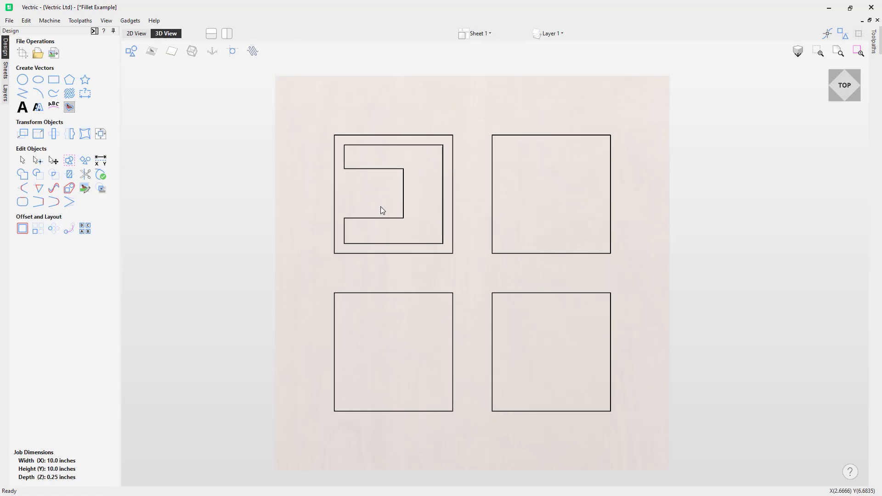
mouse_move(22, 175)
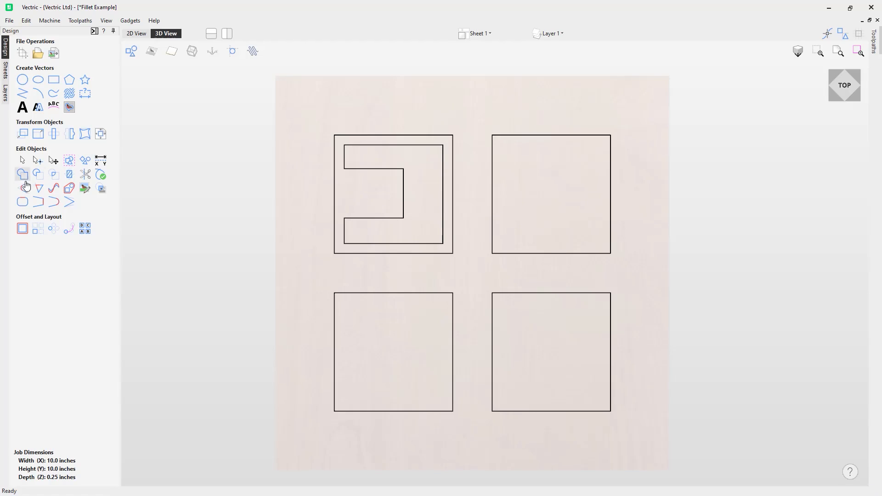
mouse_move(22, 188)
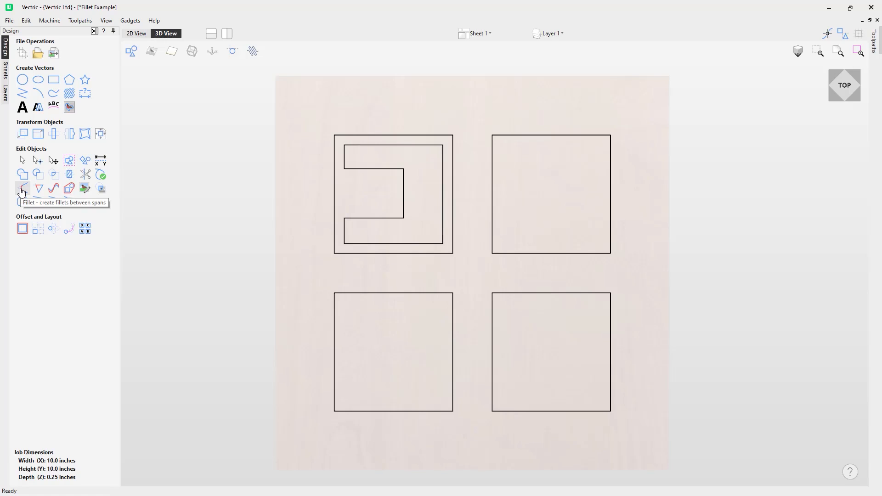
click(22, 188)
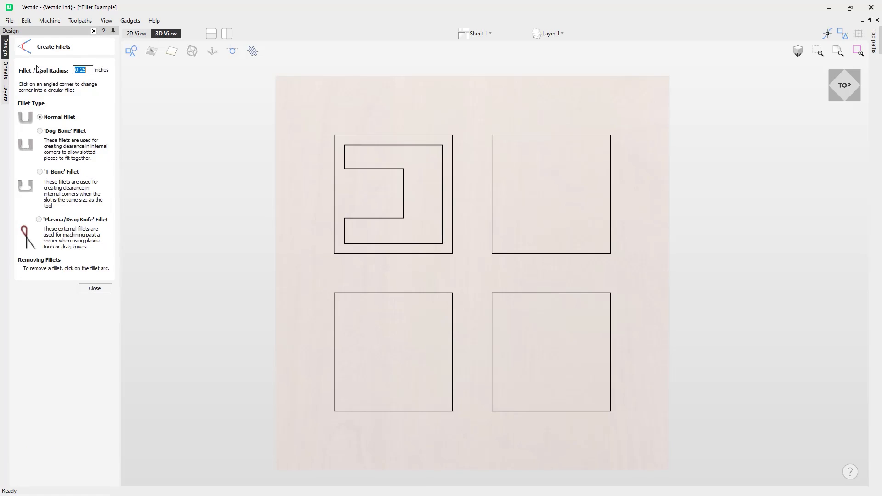
mouse_move(33, 79)
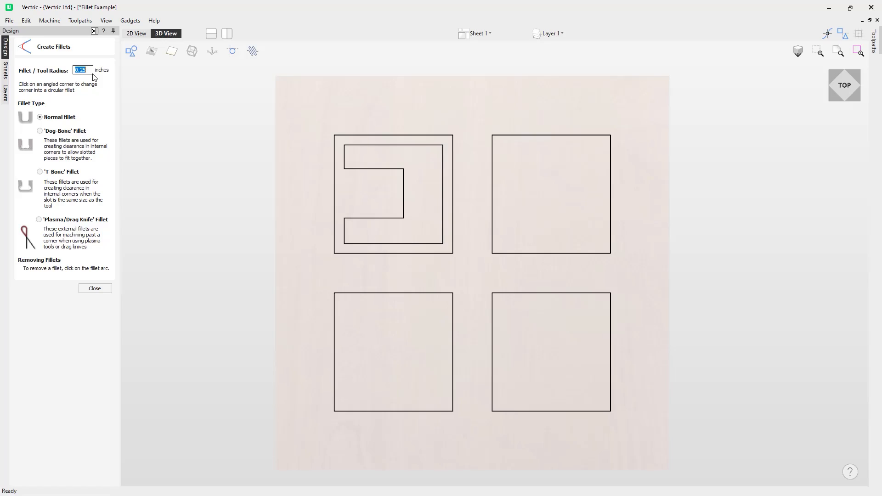
mouse_move(103, 98)
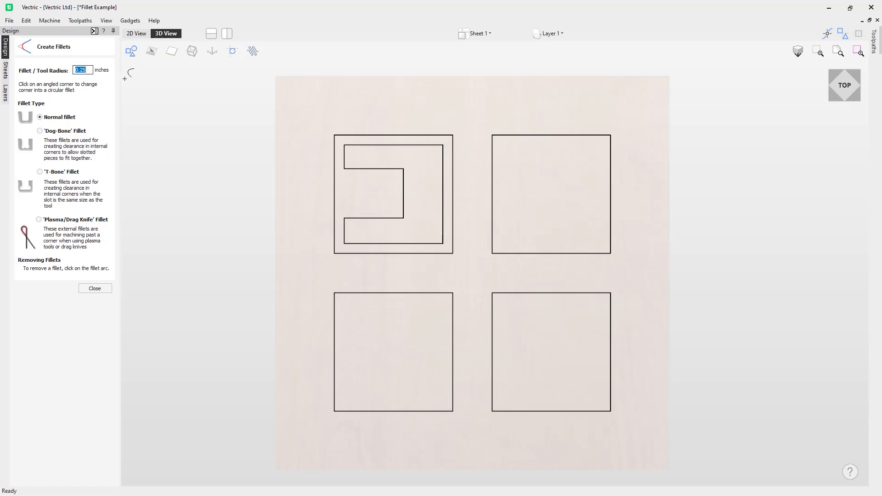
mouse_move(291, 96)
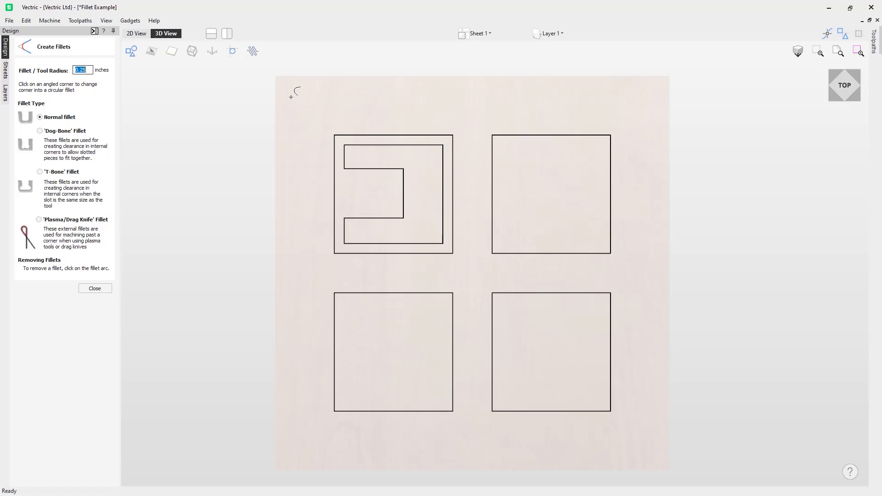
mouse_move(304, 102)
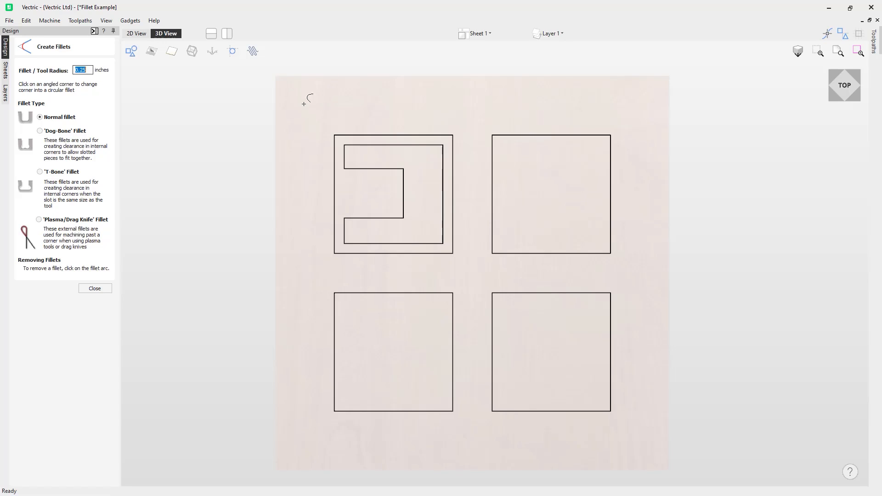
mouse_move(305, 97)
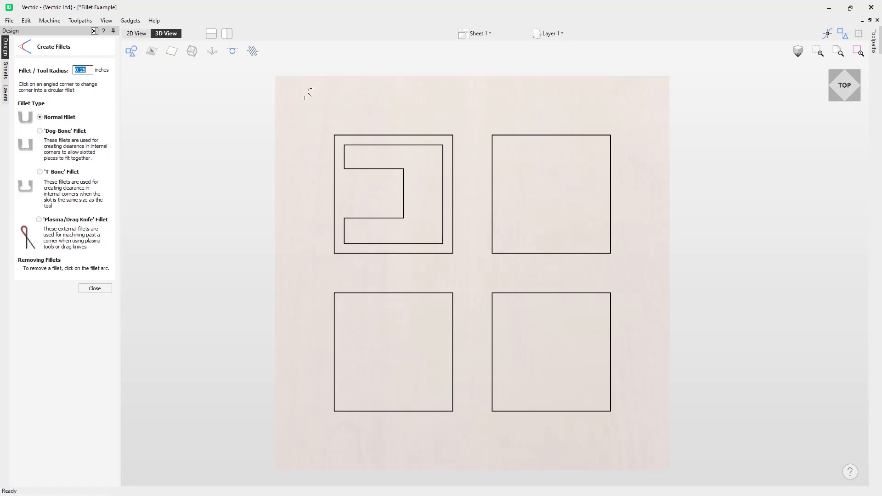
mouse_move(337, 138)
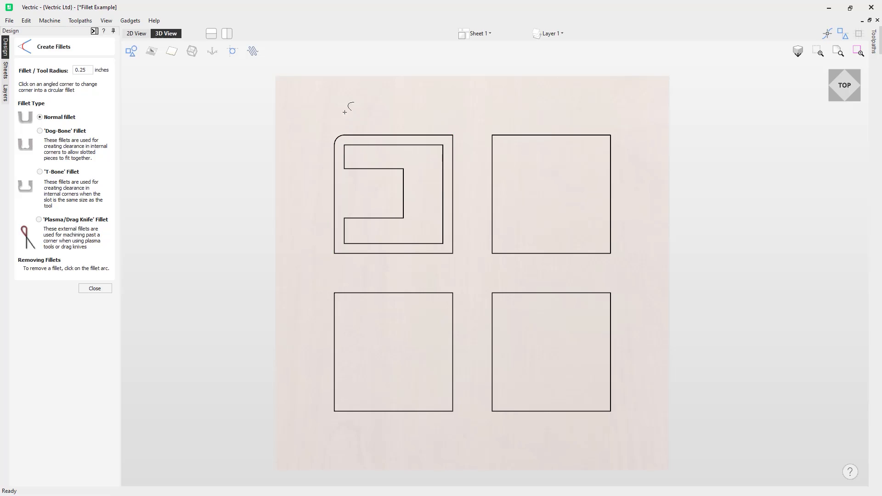
mouse_move(331, 128)
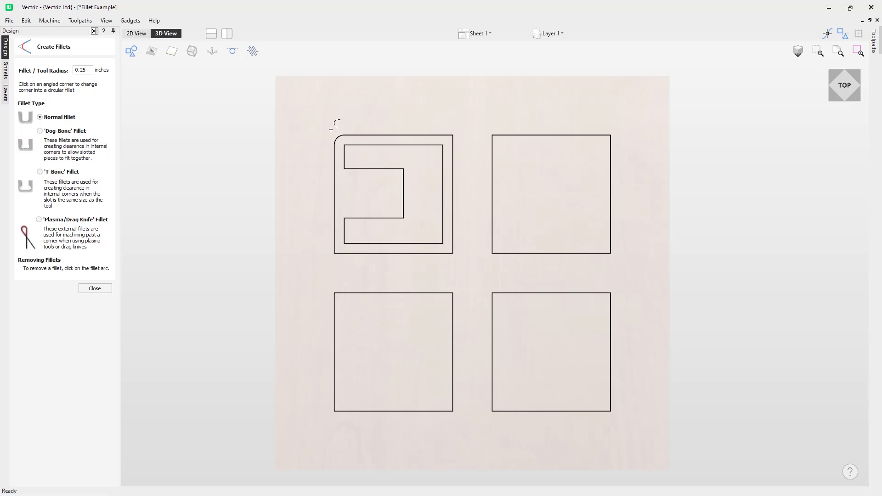
click(338, 136)
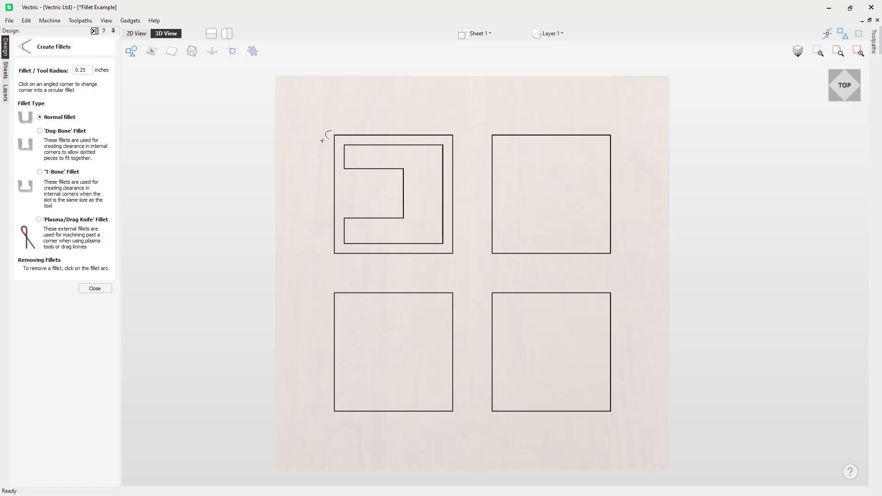
mouse_move(331, 125)
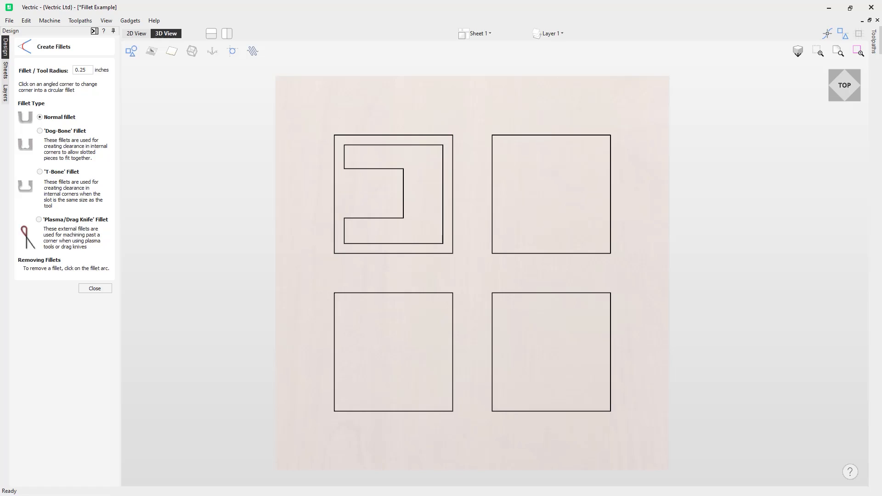
Round the outer square's top corners with normal fillets, entering radii 5, 0.737 and 0.587
click(450, 136)
text(.)
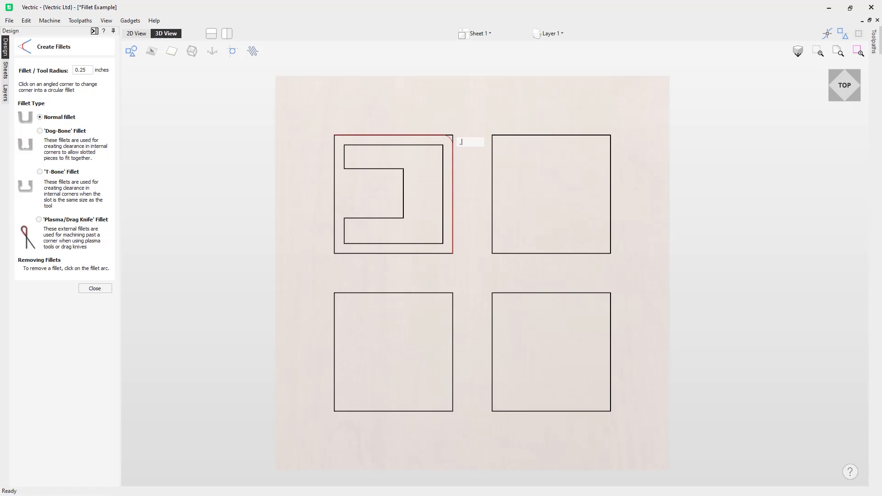
text(5)
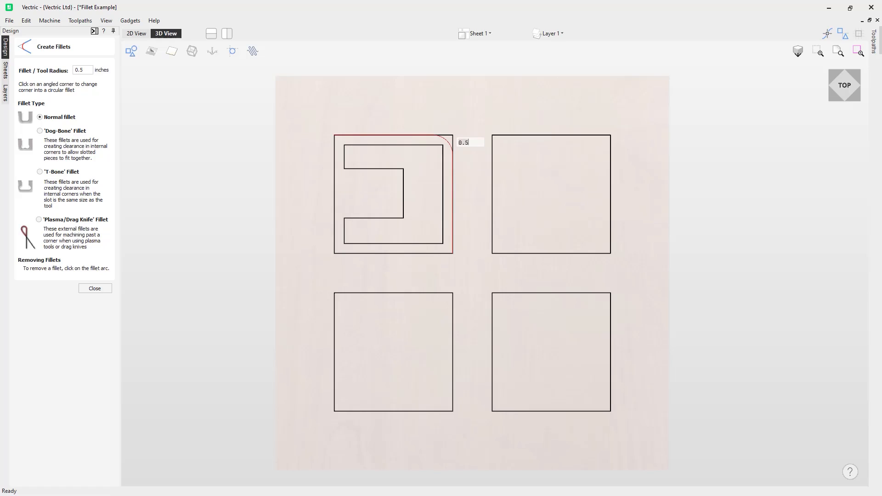
click(448, 139)
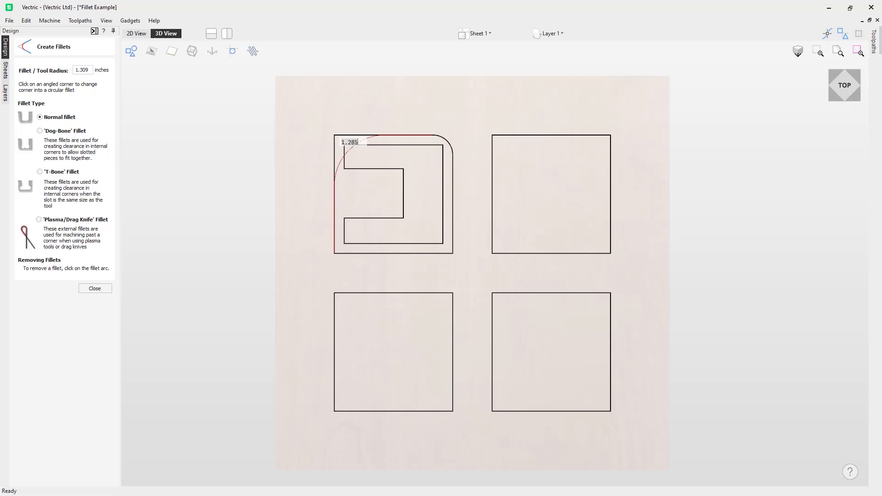
text(0.737)
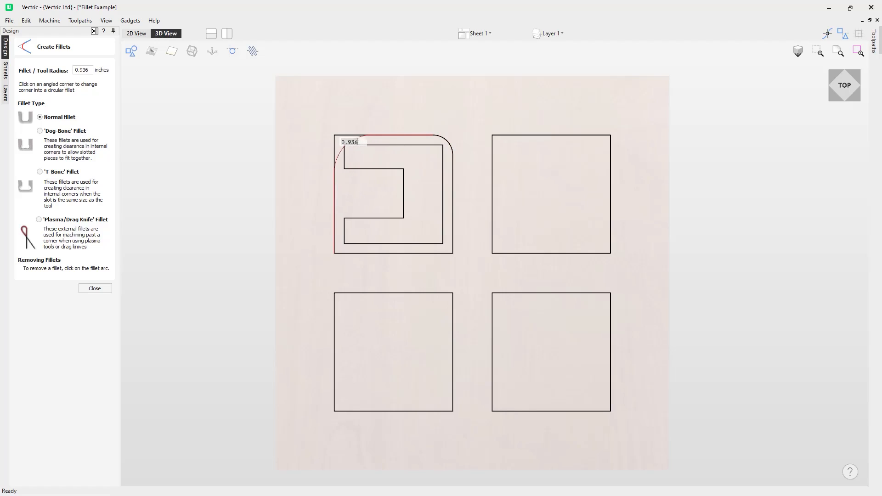
text(0.587)
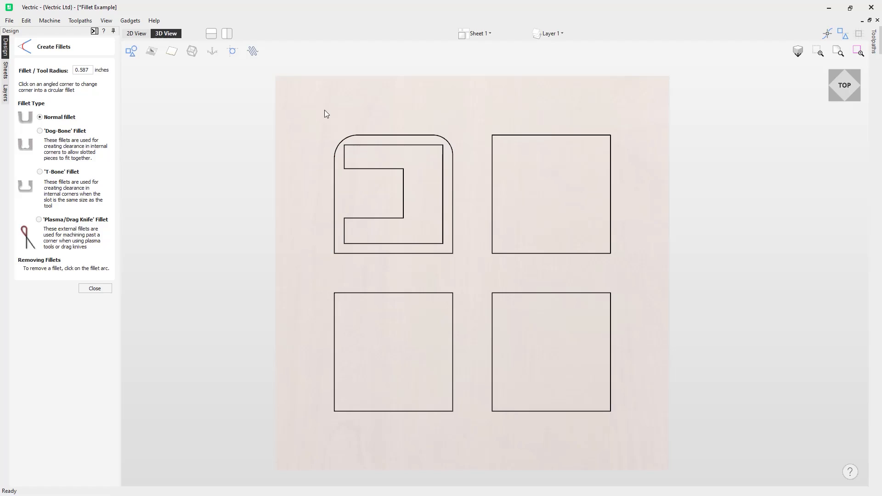
mouse_move(314, 123)
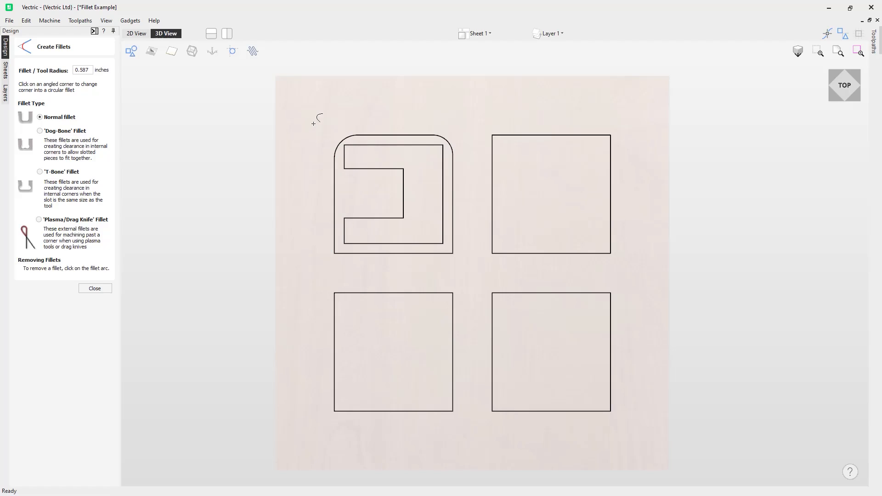
mouse_move(101, 62)
text(555)
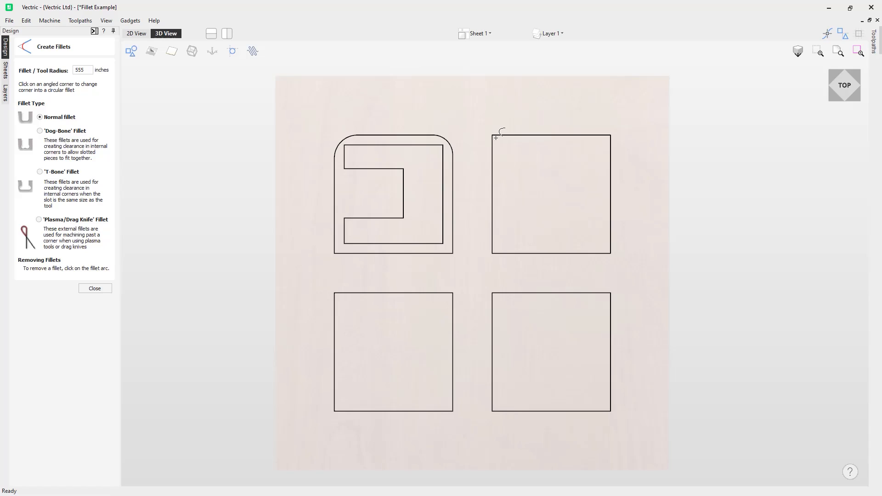
click(493, 136)
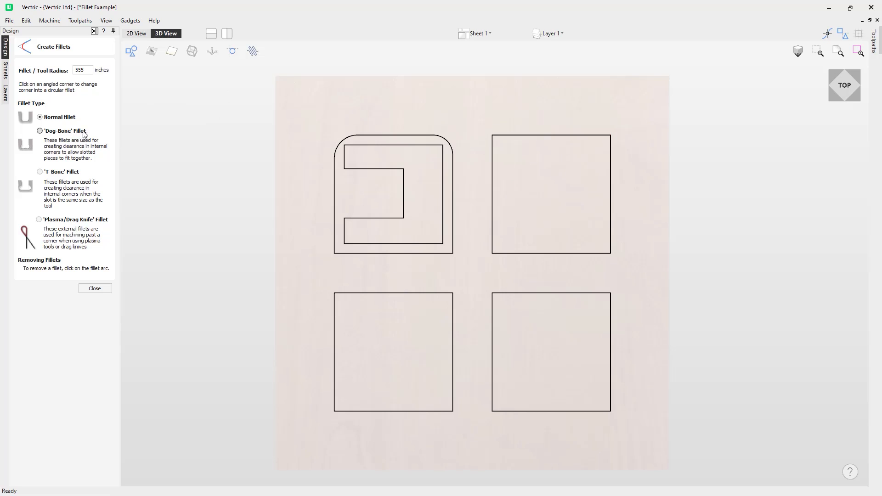
Apply 0.25-inch dog-bone fillets to every corner of the top-right square
click(36, 131)
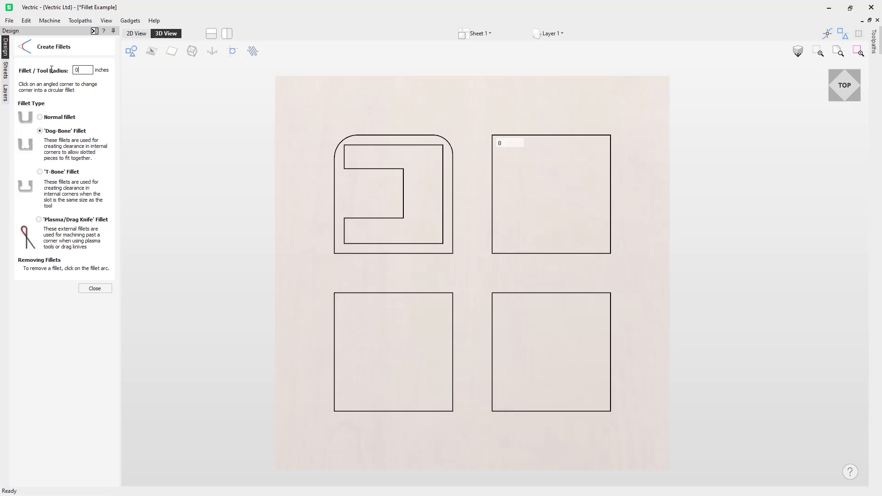
text(0.25)
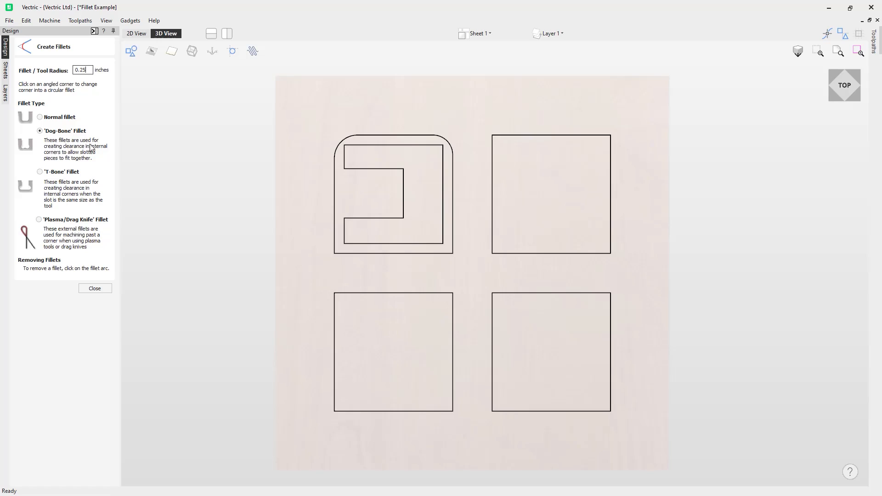
mouse_move(63, 160)
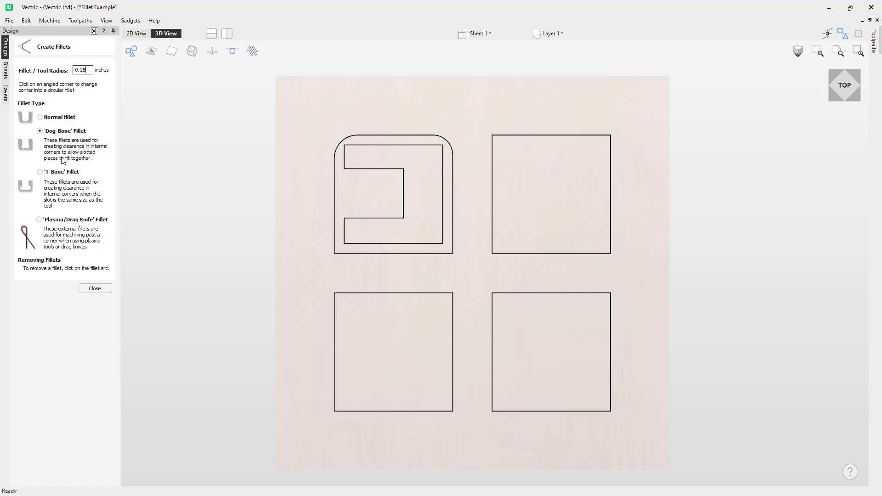
mouse_move(75, 164)
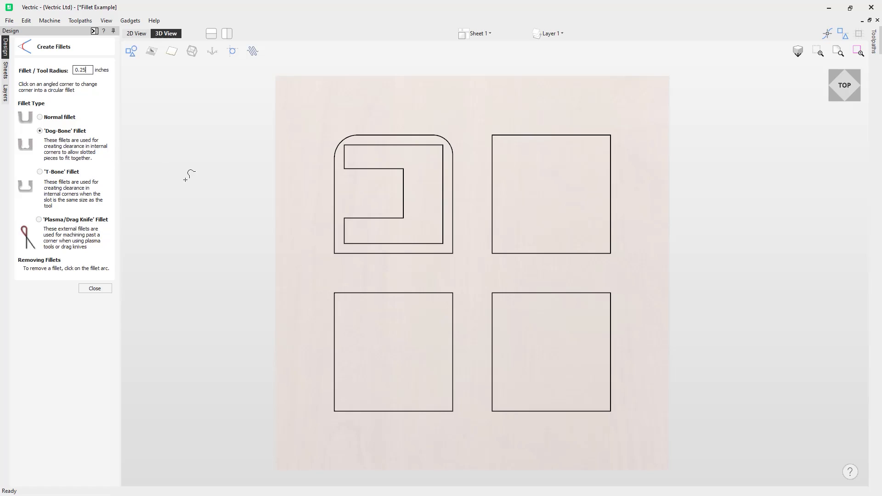
mouse_move(141, 169)
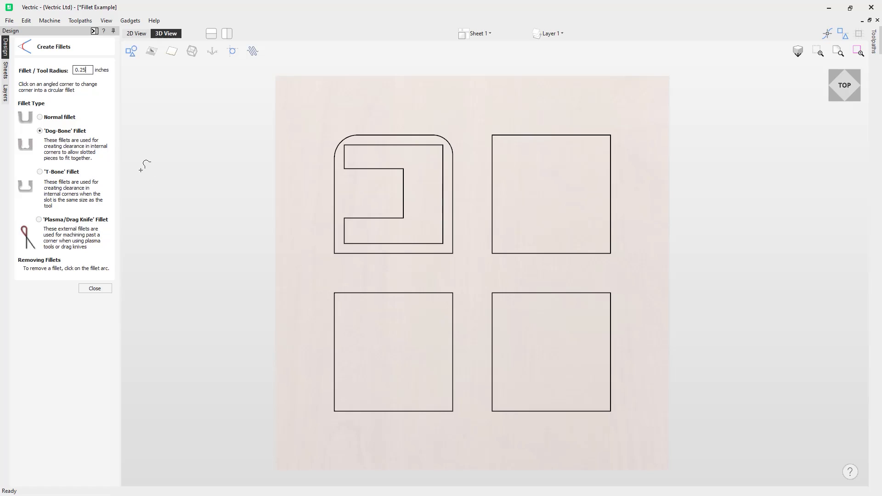
mouse_move(42, 147)
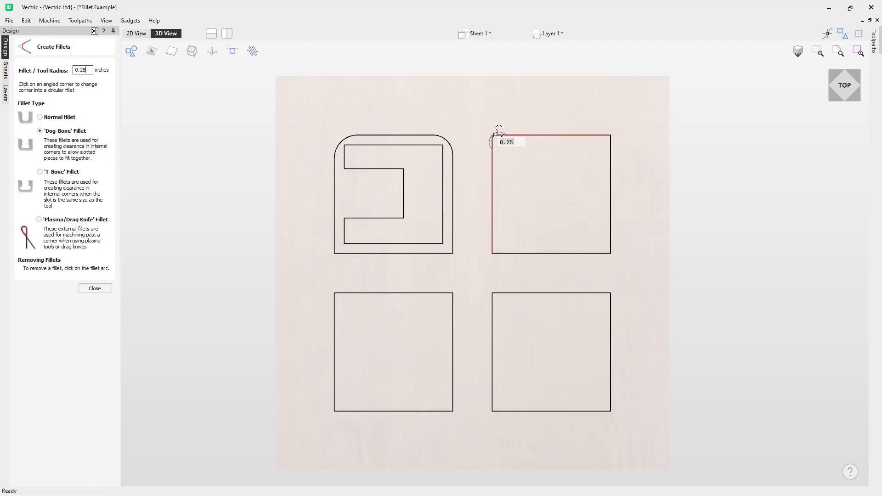
click(494, 136)
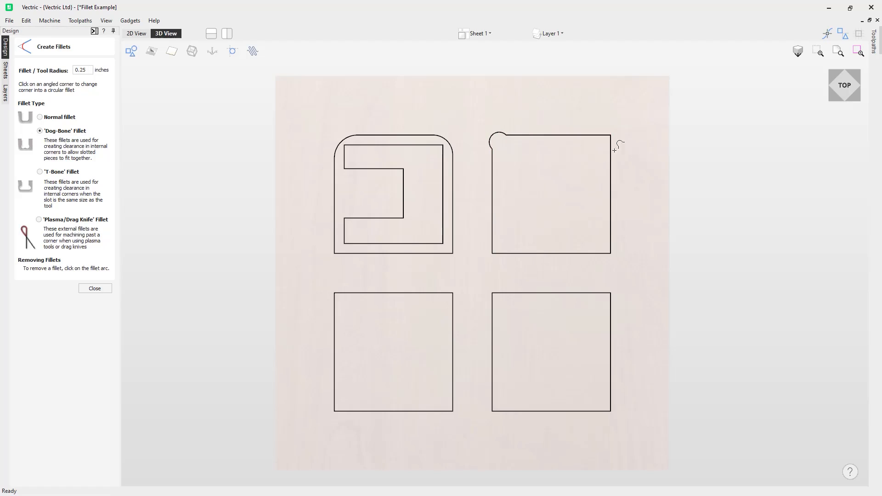
click(608, 250)
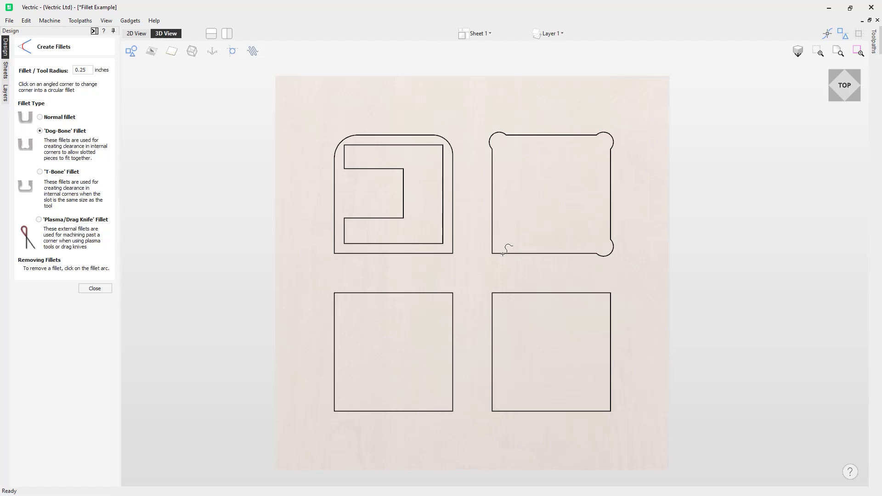
click(493, 251)
text(0.275)
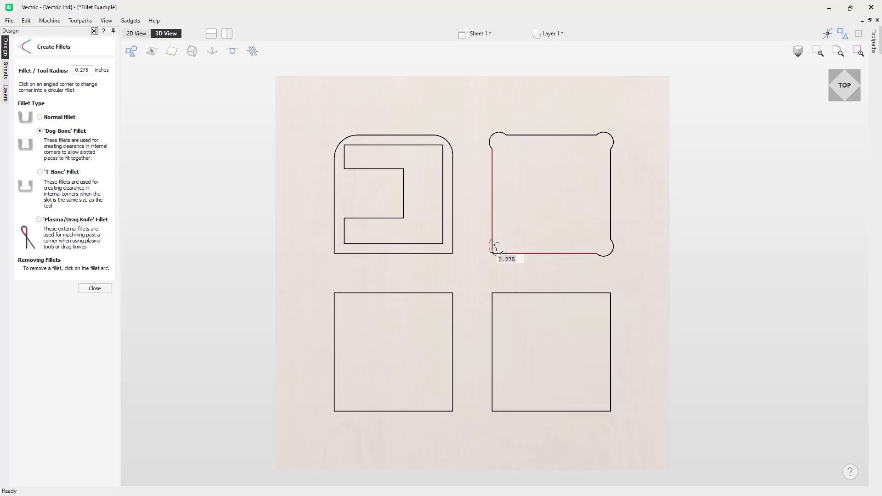
text(0.25)
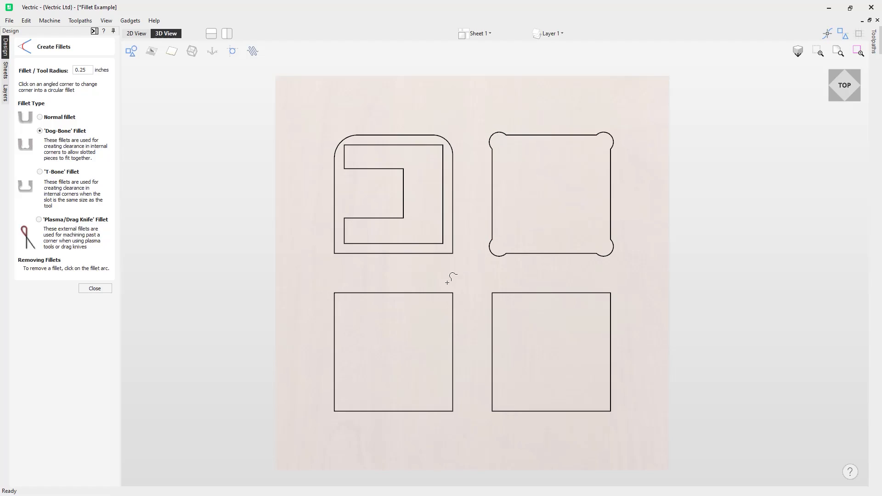
mouse_move(237, 248)
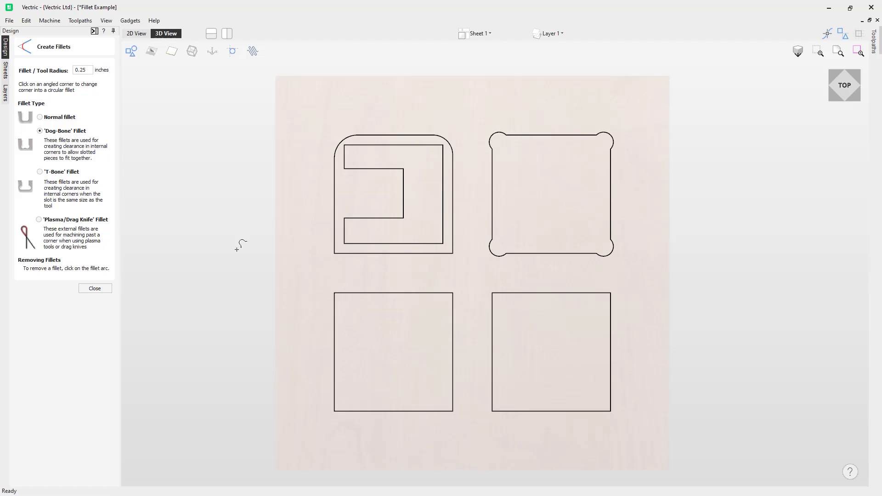
Apply T-bone fillets to every corner of the bottom-left square
click(39, 172)
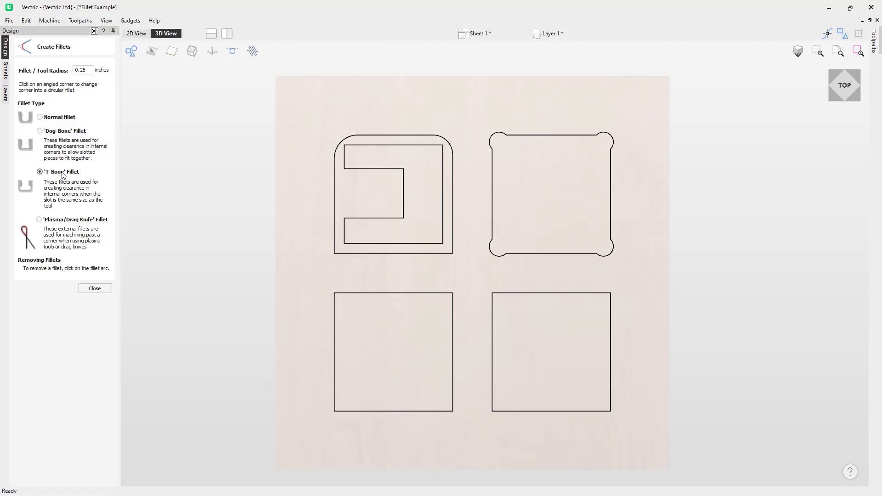
mouse_move(254, 269)
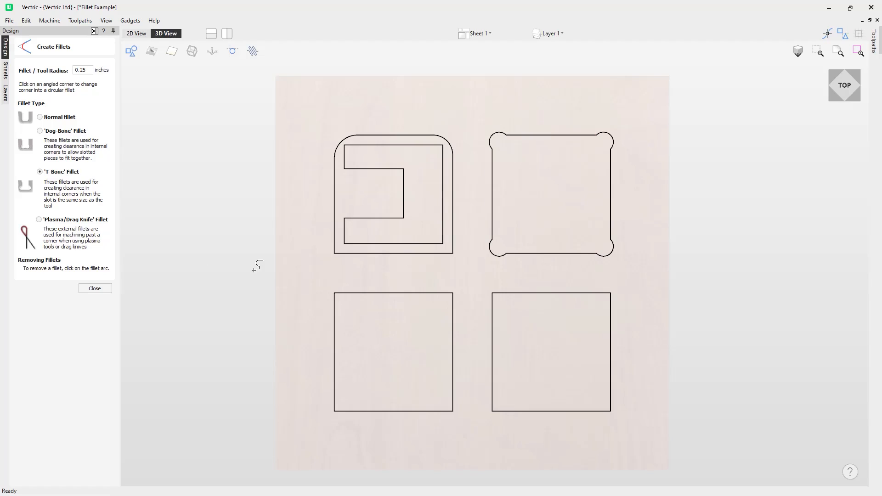
click(336, 293)
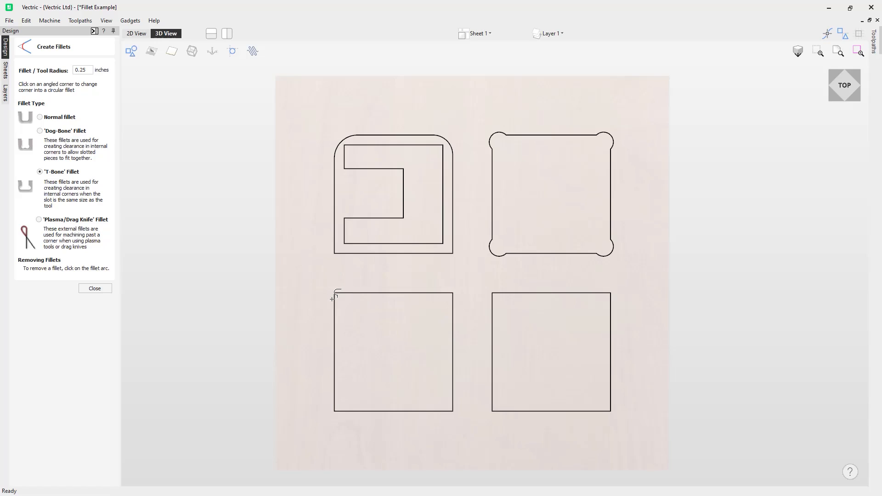
click(333, 296)
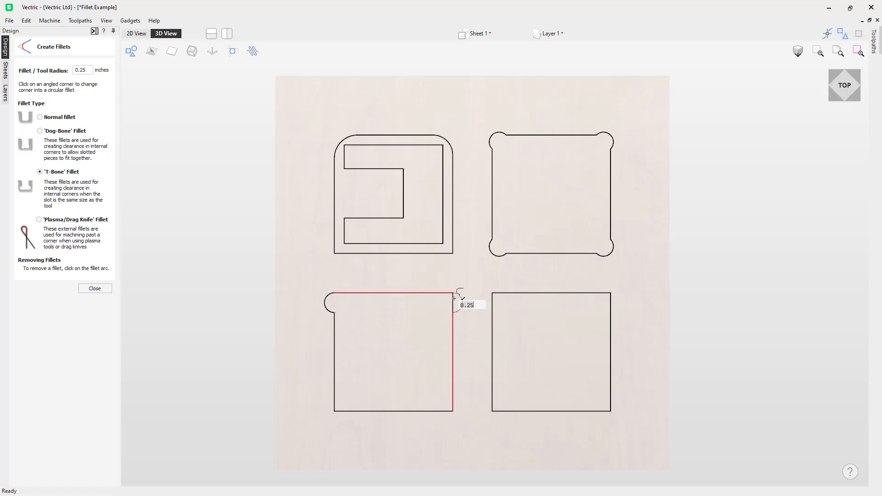
click(452, 297)
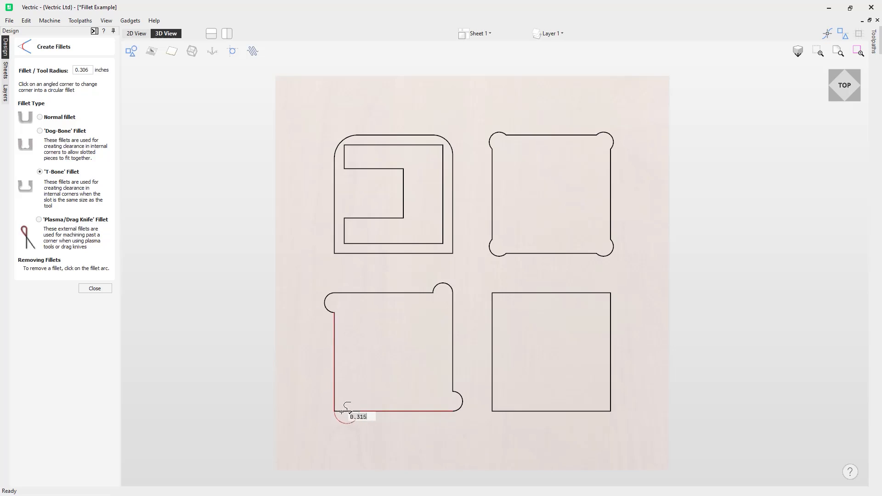
click(342, 414)
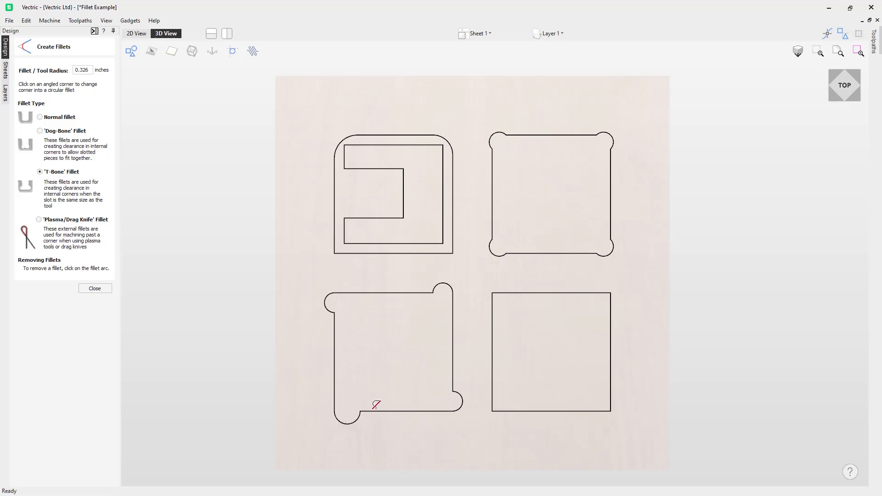
click(375, 407)
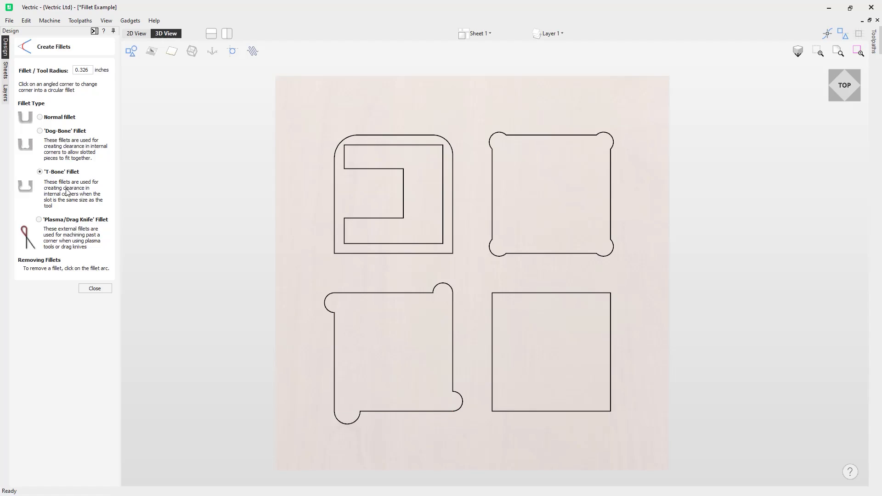
mouse_move(85, 194)
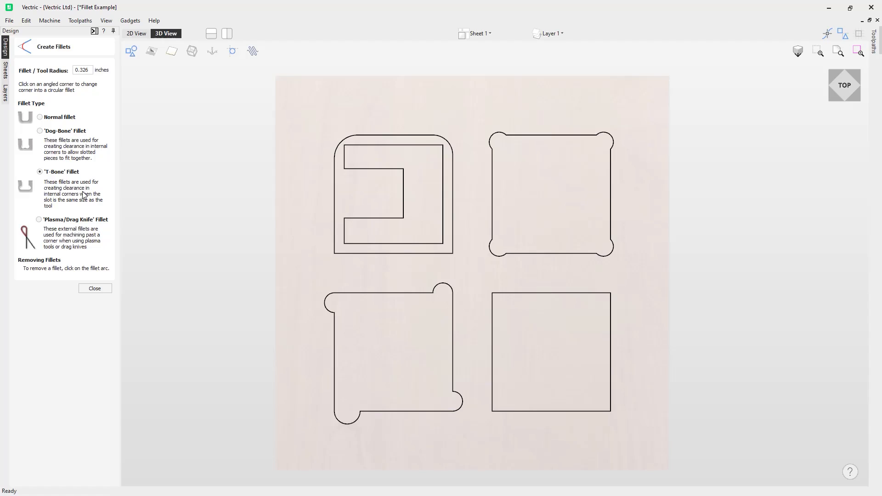
mouse_move(56, 208)
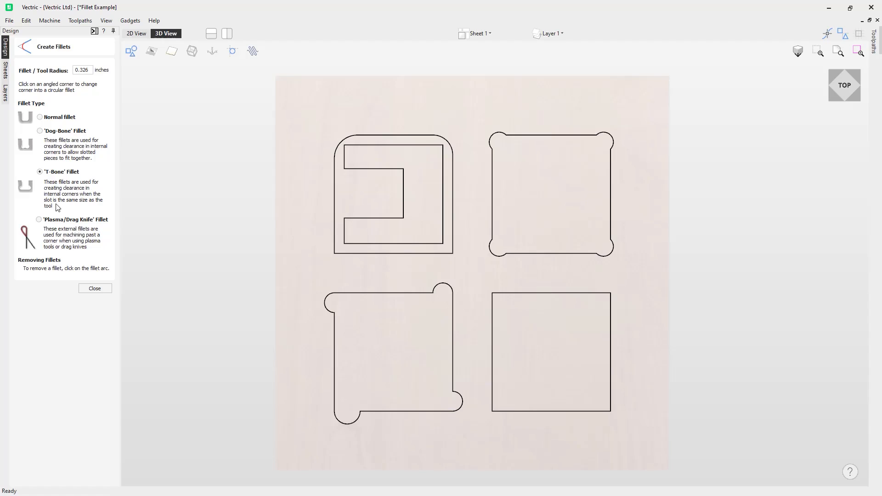
mouse_move(52, 210)
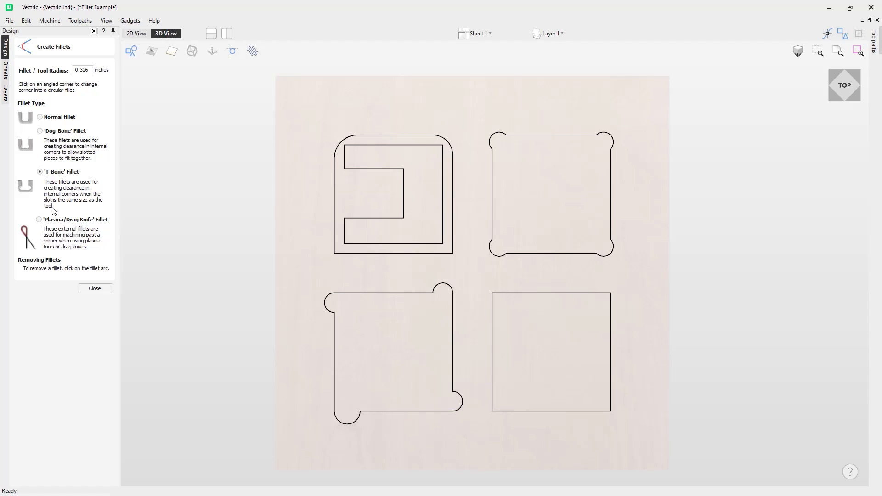
mouse_move(223, 196)
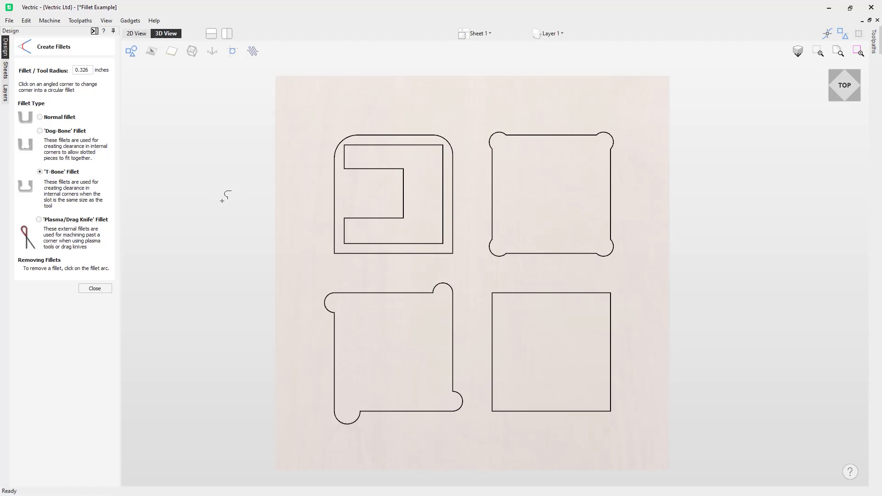
mouse_move(243, 193)
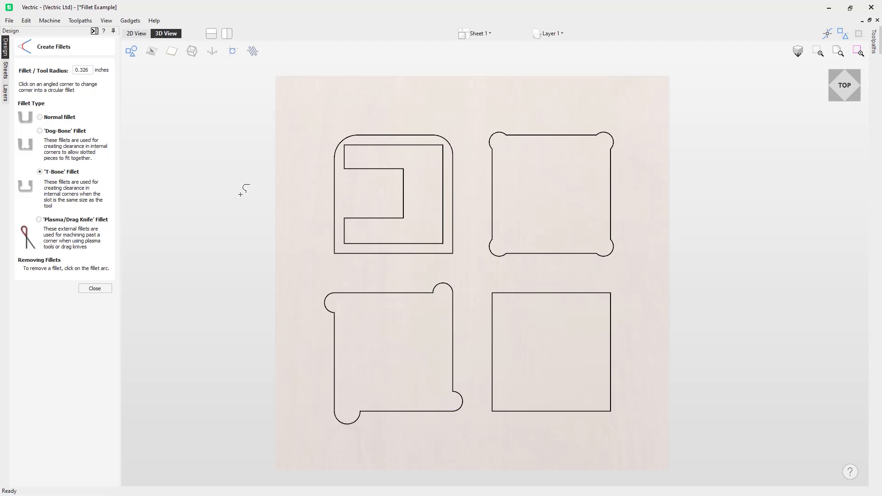
mouse_move(406, 173)
text(0.25)
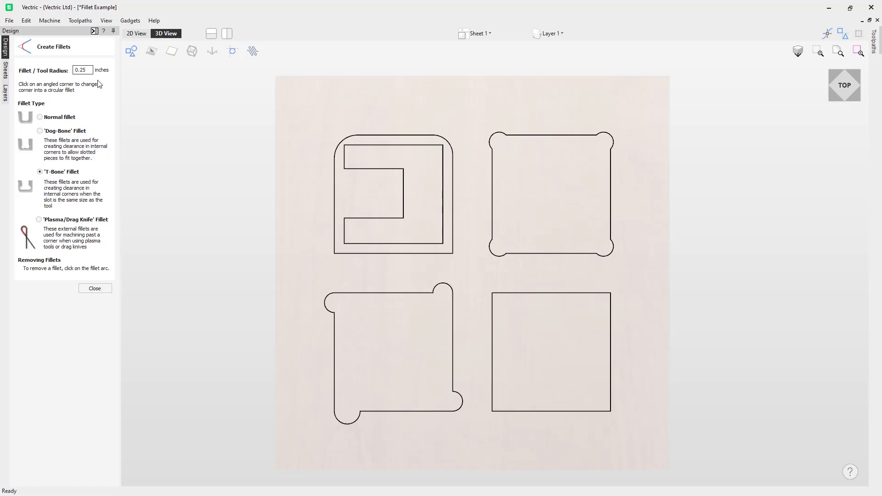
Add T-bone fillets of radius 0.3 to both inner corners of the slot
click(403, 169)
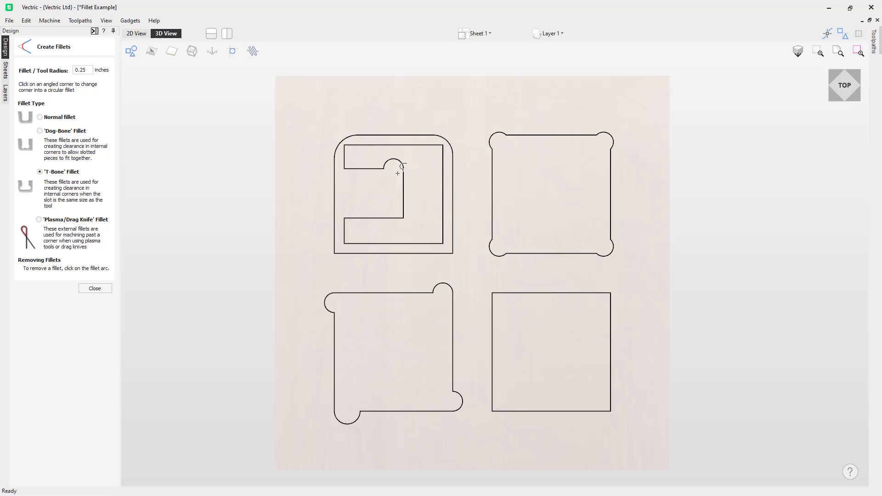
click(401, 171)
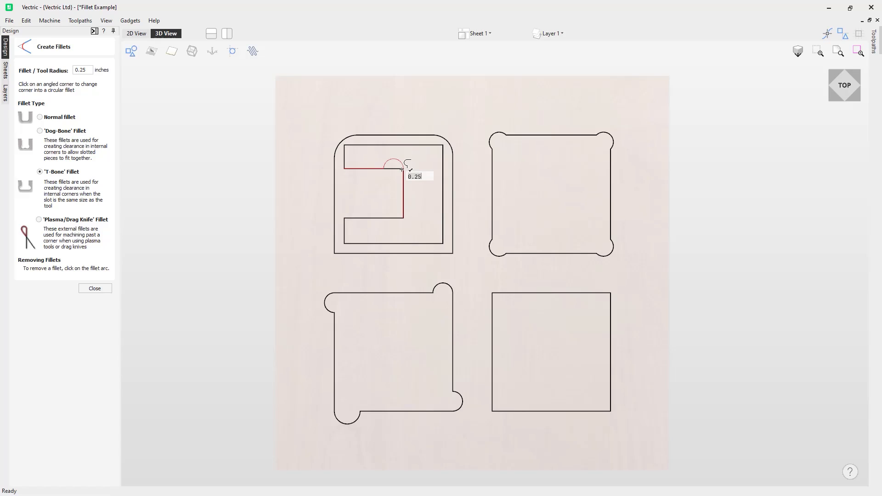
text(0.3)
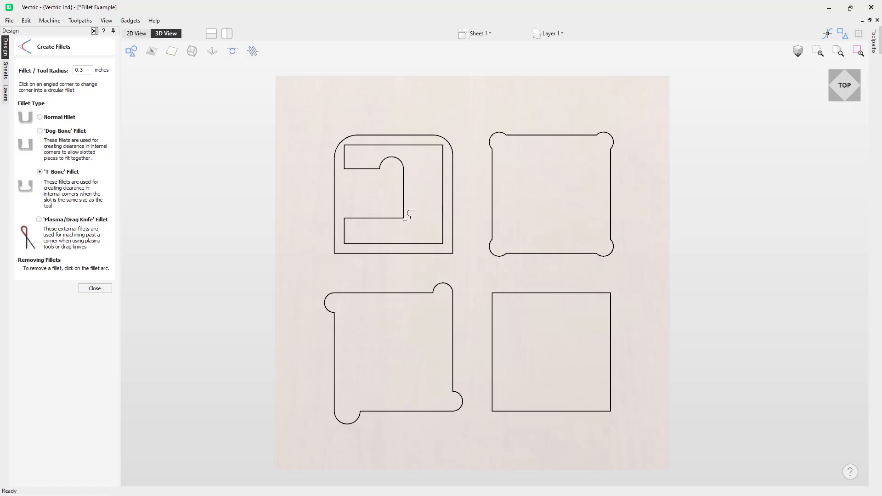
click(400, 217)
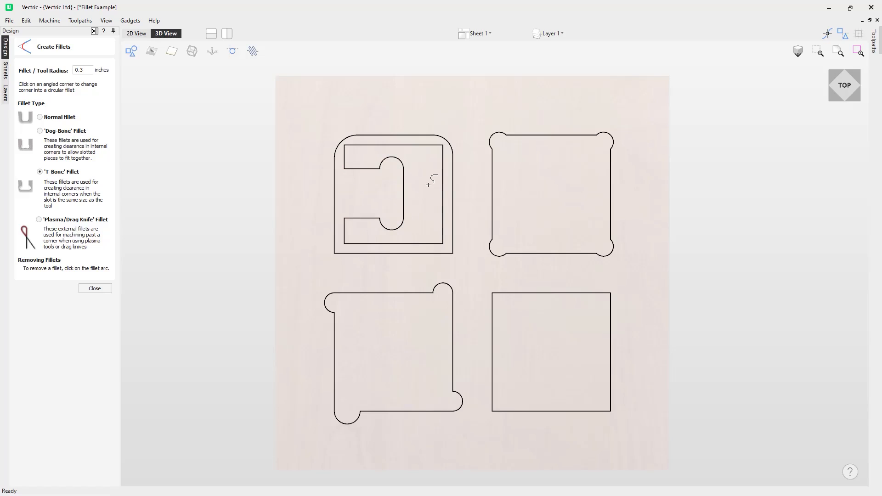
mouse_move(414, 185)
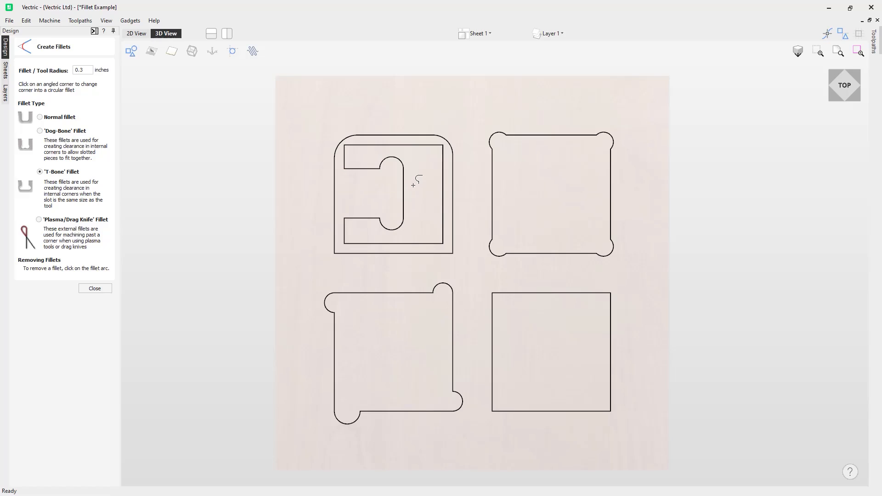
mouse_move(367, 182)
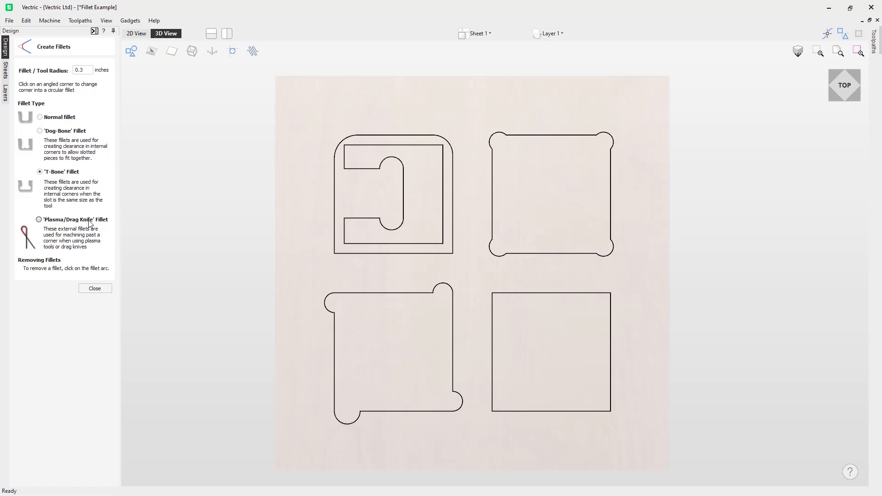
Apply plasma/drag-knife loop fillets to the bottom-right square's corners, redoing the top-left loop
click(40, 219)
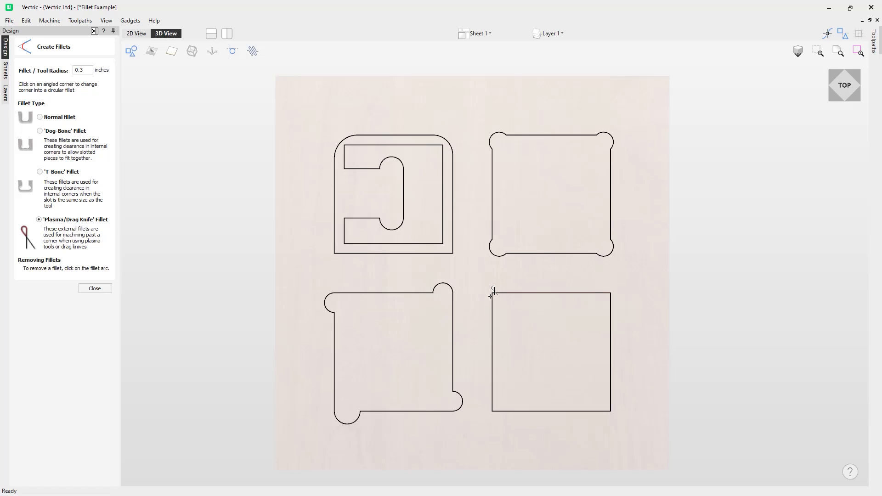
click(490, 296)
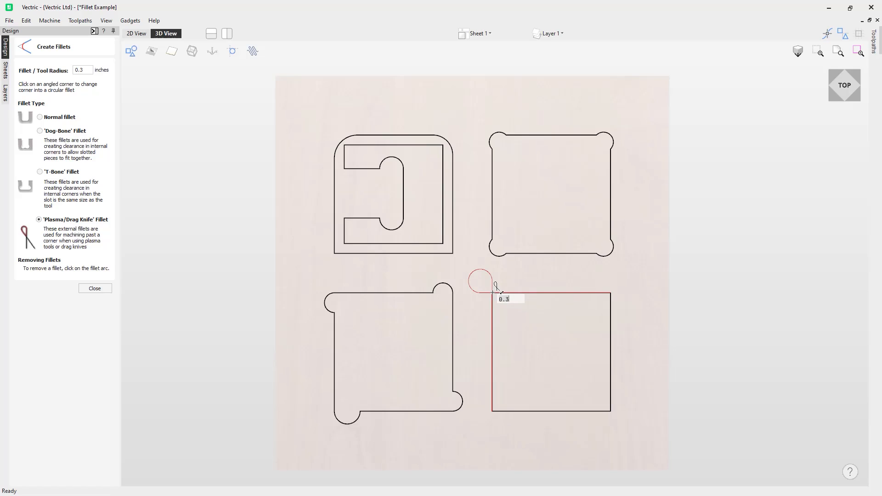
click(493, 293)
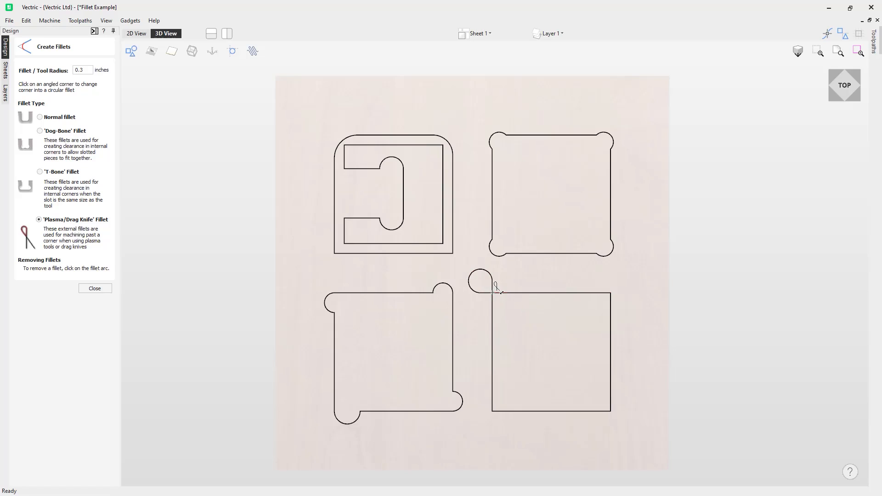
click(612, 293)
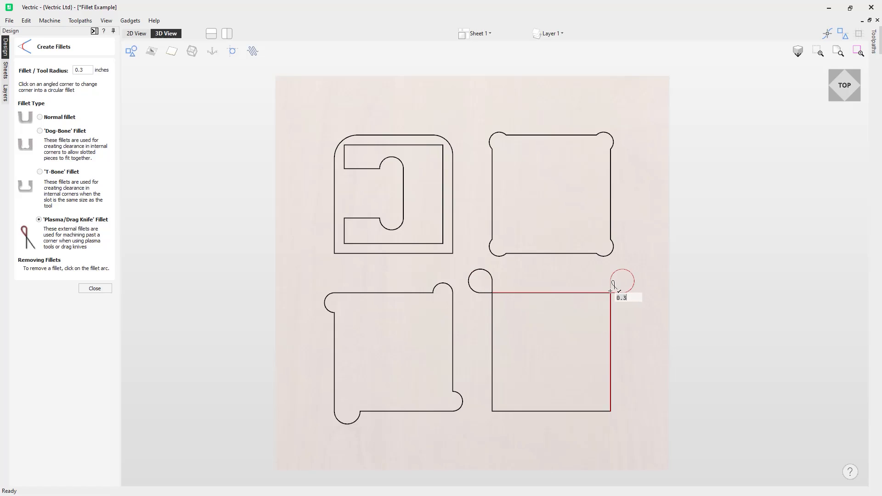
click(611, 291)
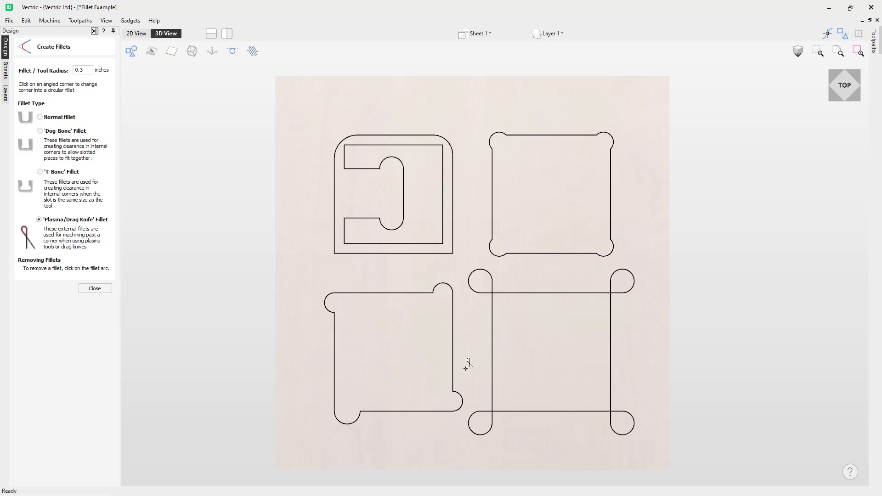
mouse_move(494, 313)
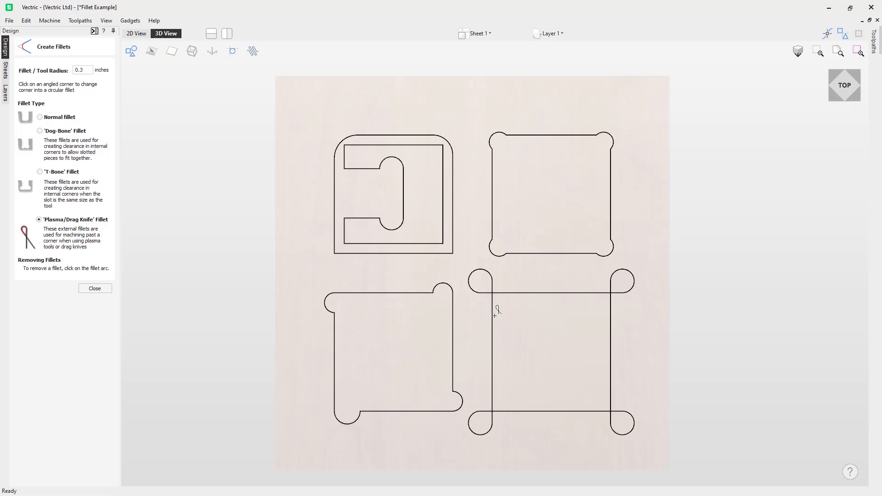
mouse_move(497, 316)
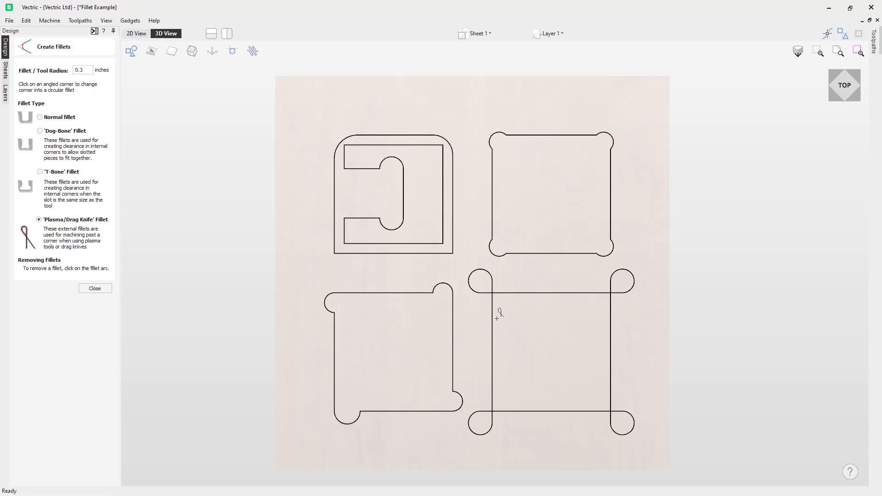
mouse_move(491, 290)
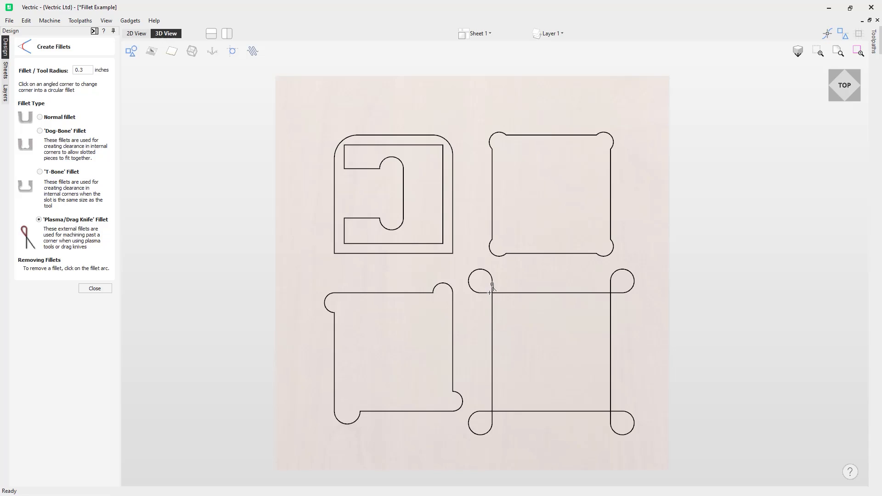
mouse_move(505, 291)
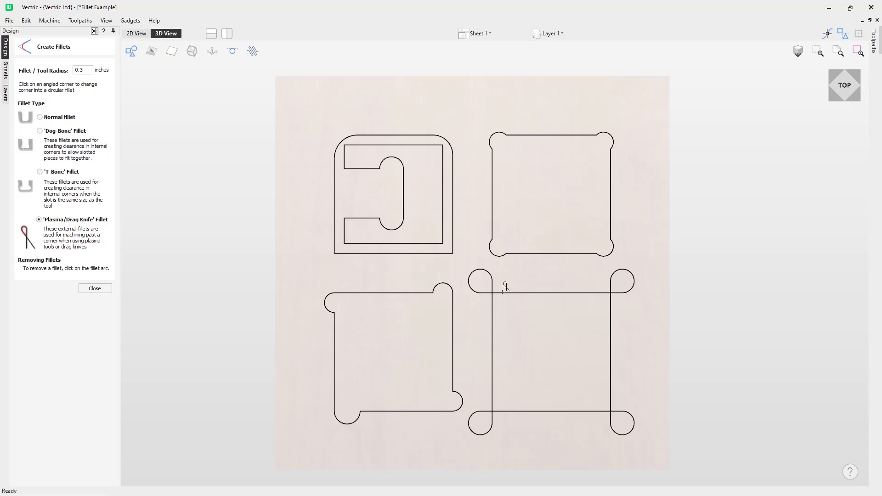
mouse_move(494, 292)
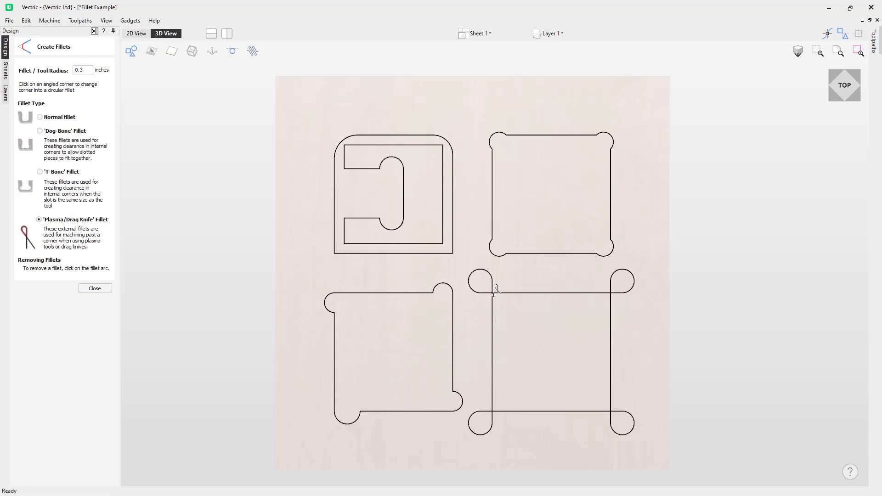
mouse_move(497, 296)
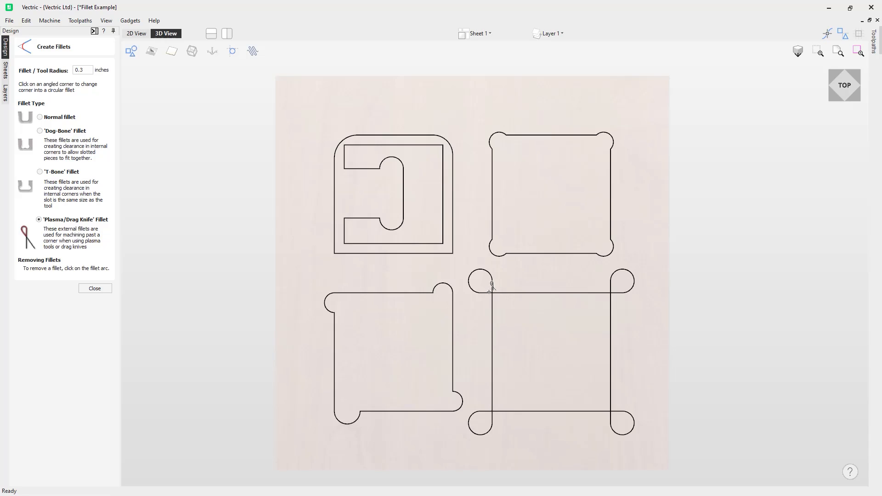
mouse_move(494, 307)
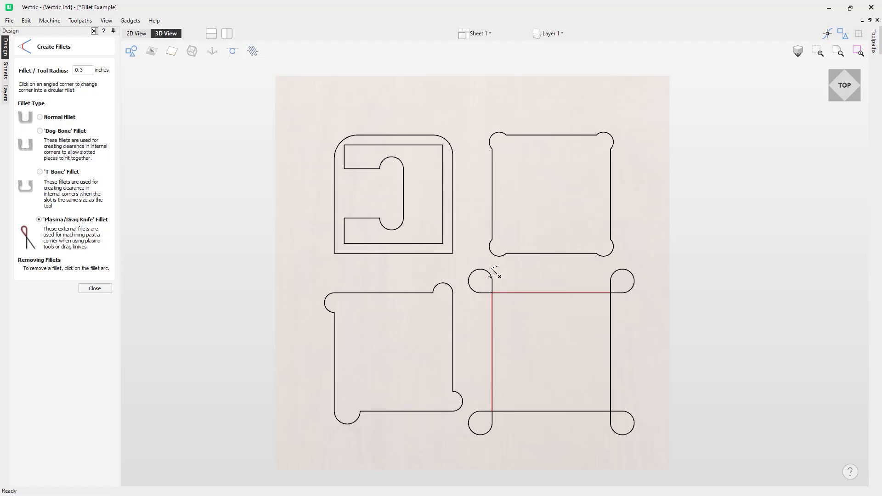
mouse_move(481, 294)
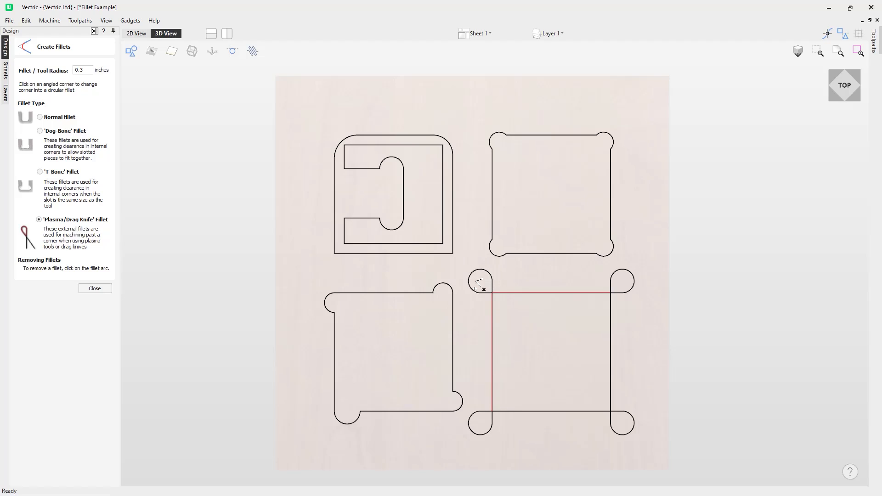
click(477, 284)
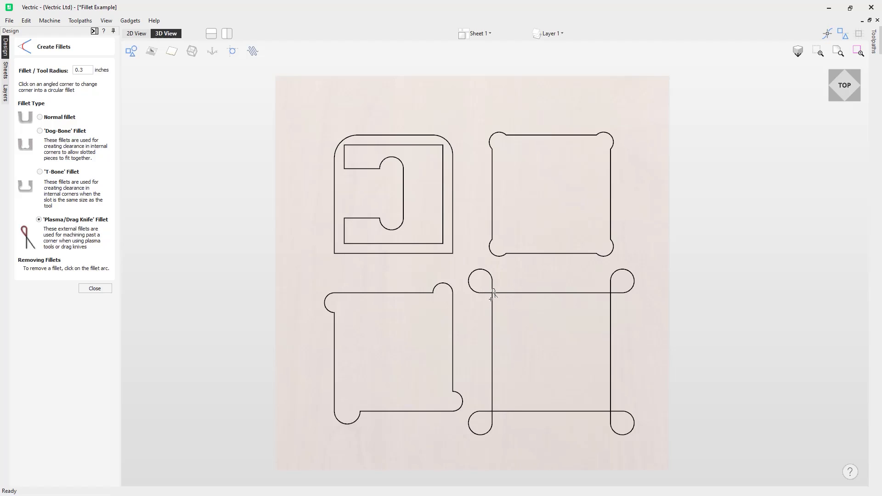
mouse_move(484, 296)
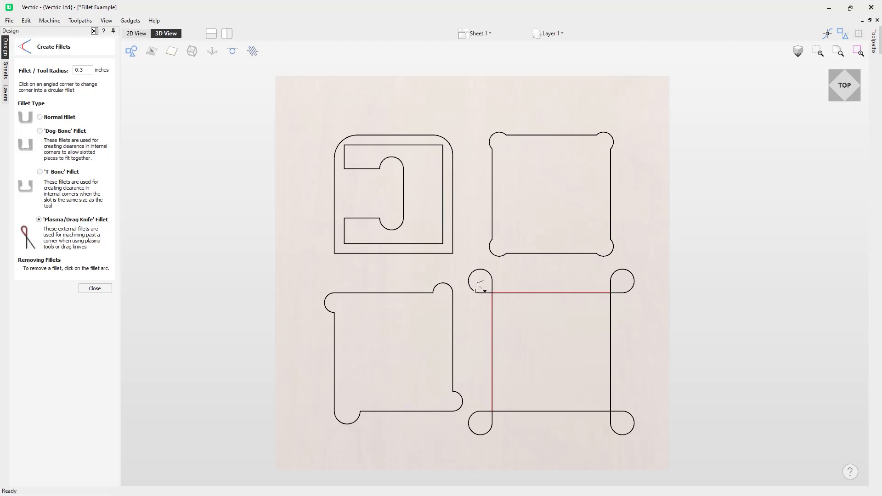
click(483, 291)
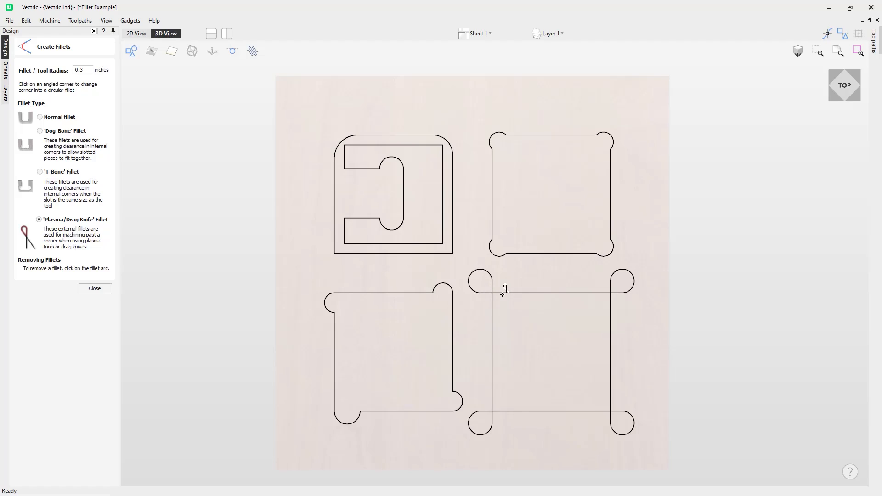
mouse_move(490, 294)
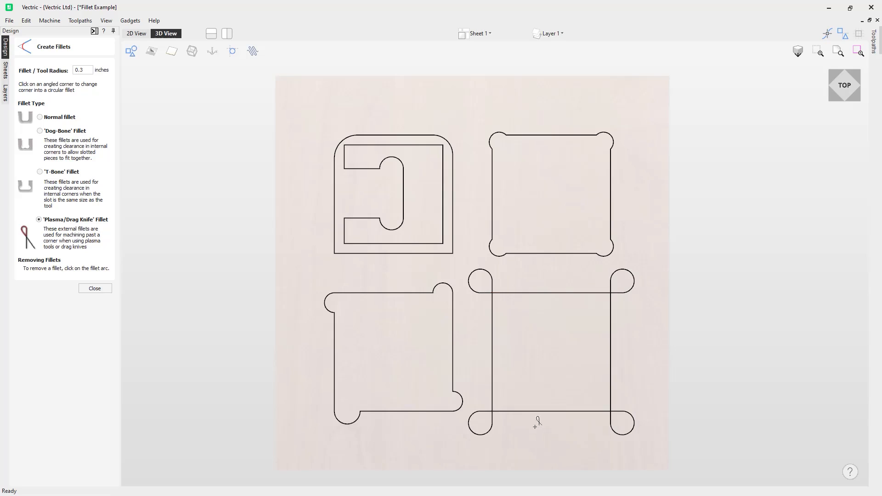
mouse_move(482, 391)
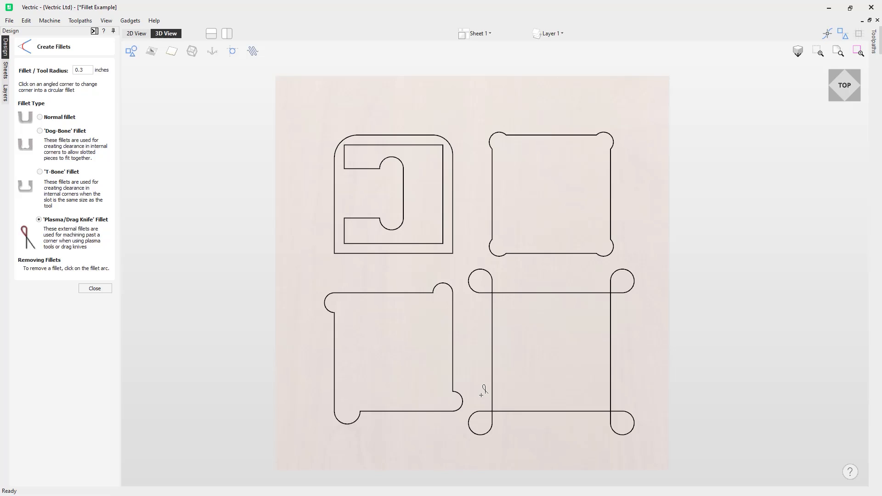
mouse_move(155, 204)
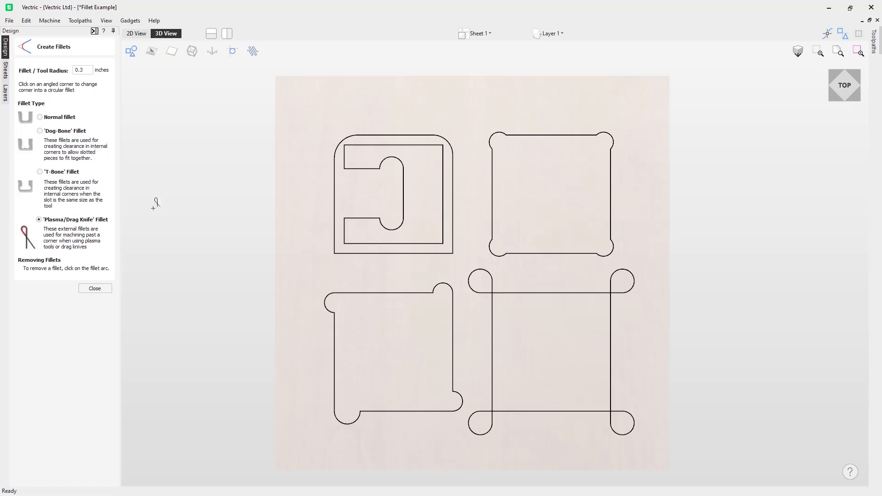
With T-bone selected, delete the slot's fillet arcs and one on the bottom-left square
click(37, 171)
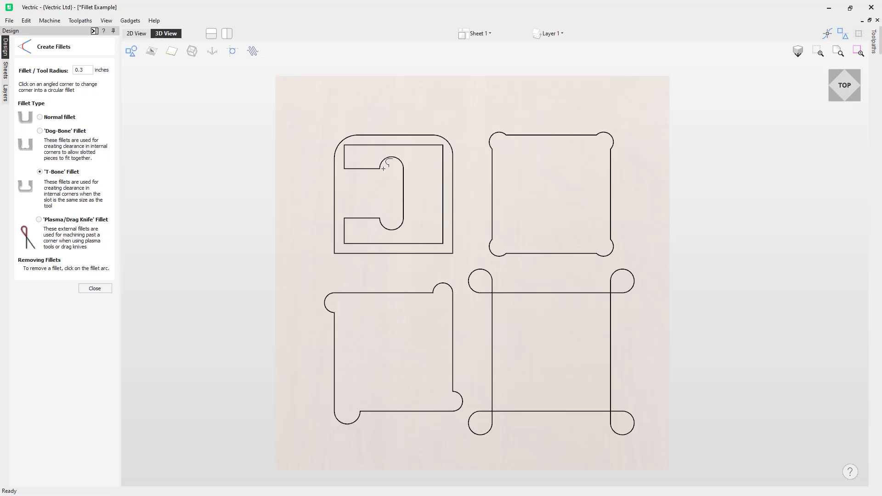
click(390, 165)
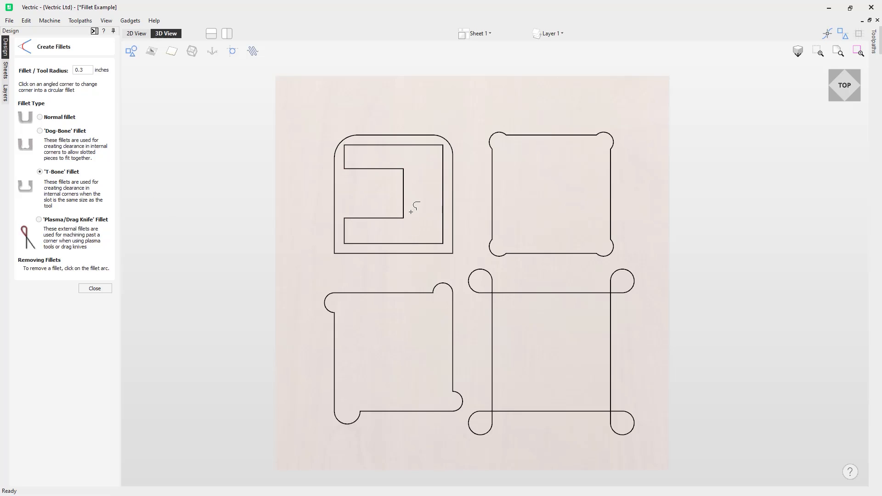
mouse_move(436, 197)
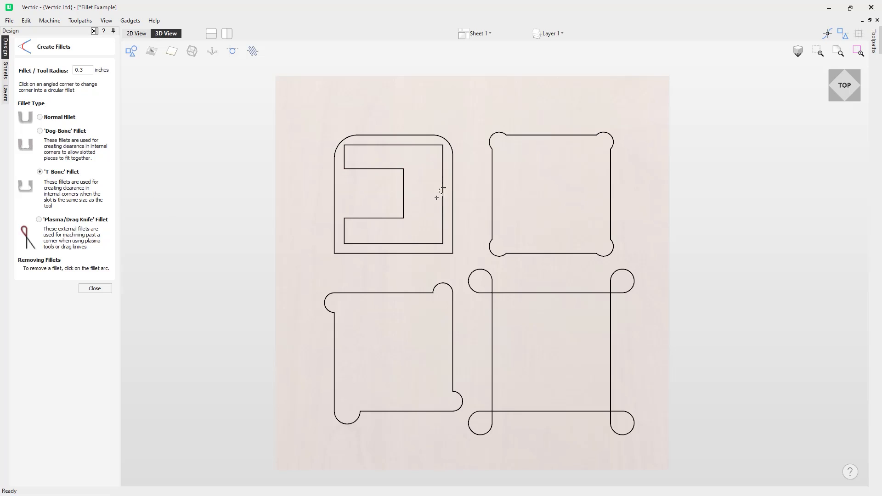
mouse_move(500, 271)
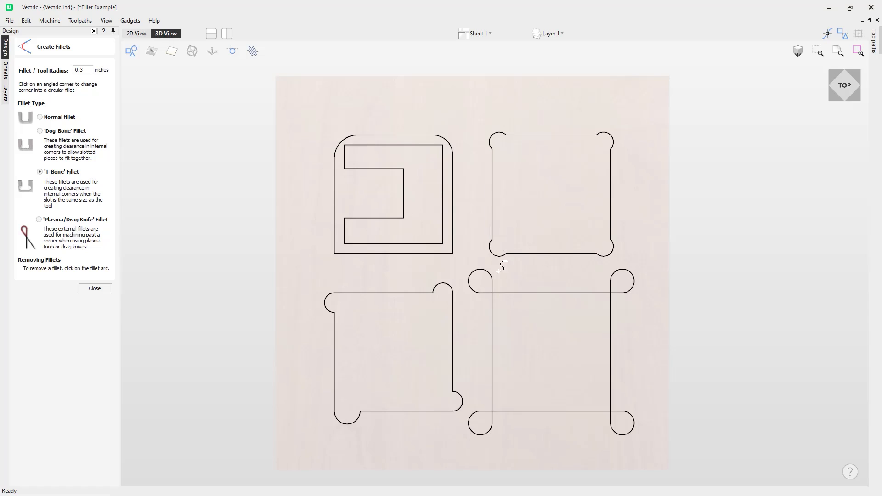
click(445, 288)
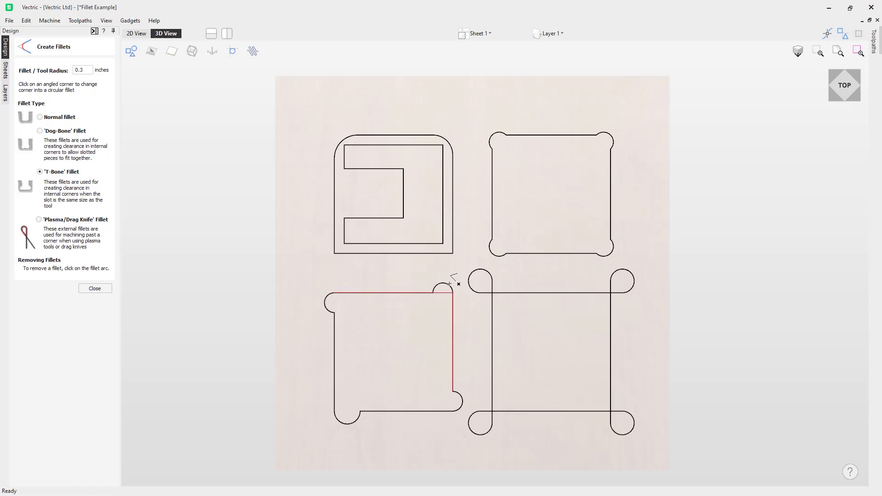